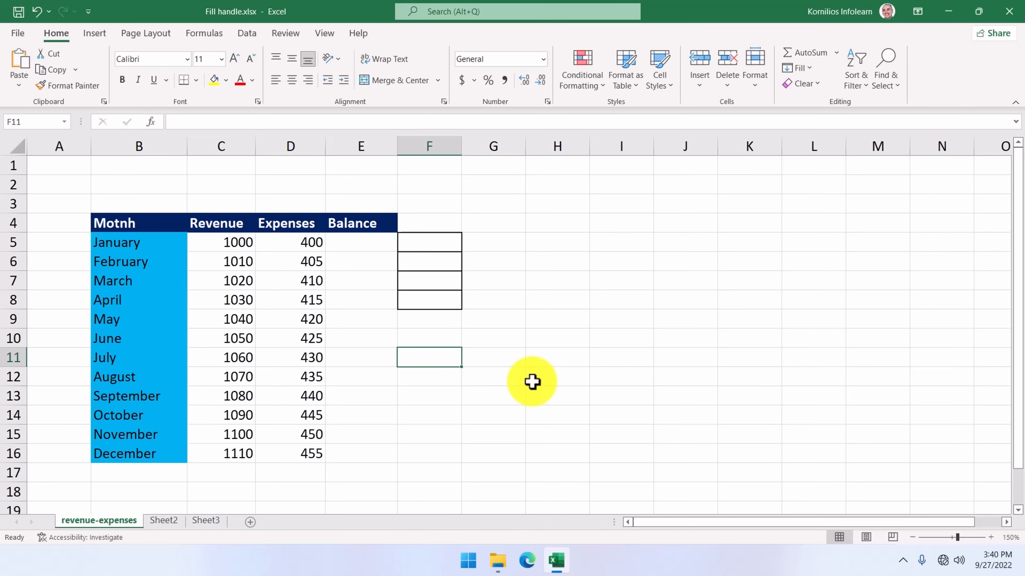
pyautogui.moveTo(463, 367)
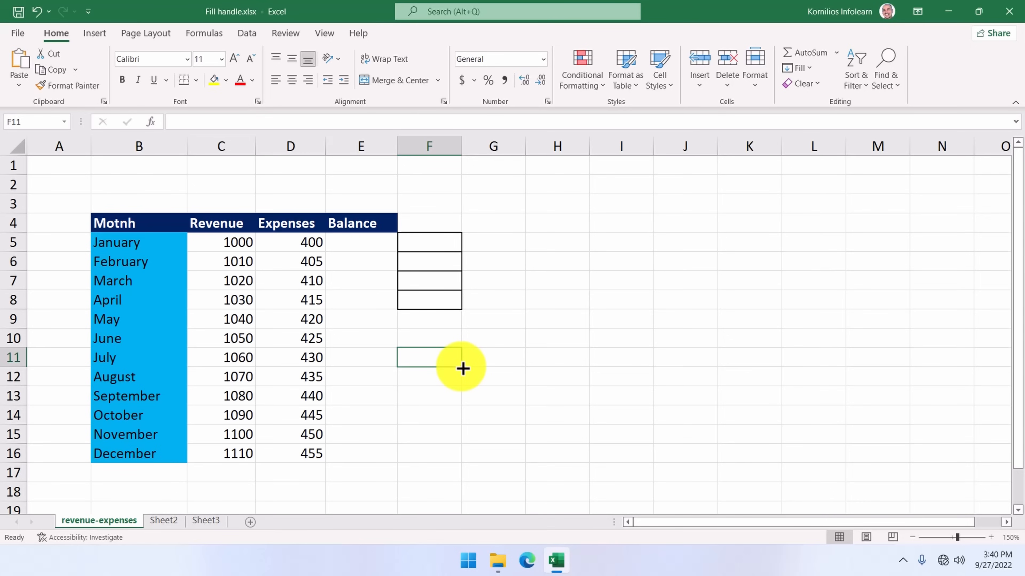
pyautogui.moveTo(237, 402)
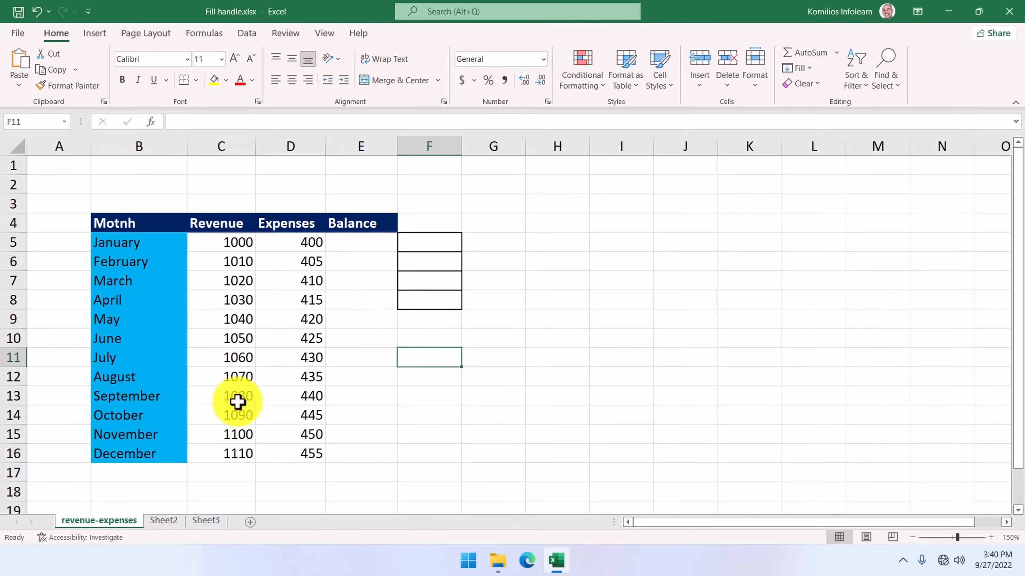
pyautogui.moveTo(300, 405)
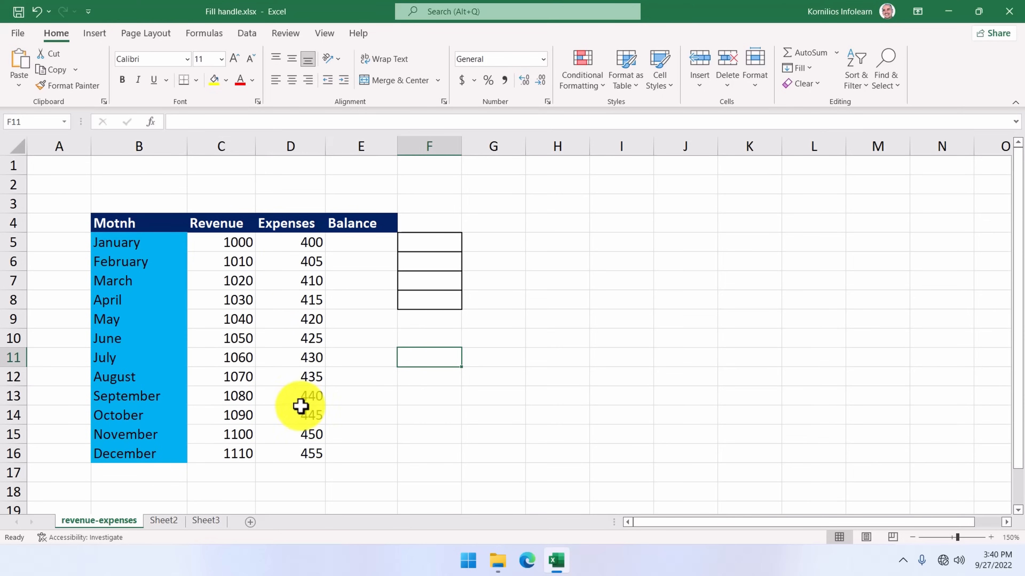
pyautogui.moveTo(135, 230)
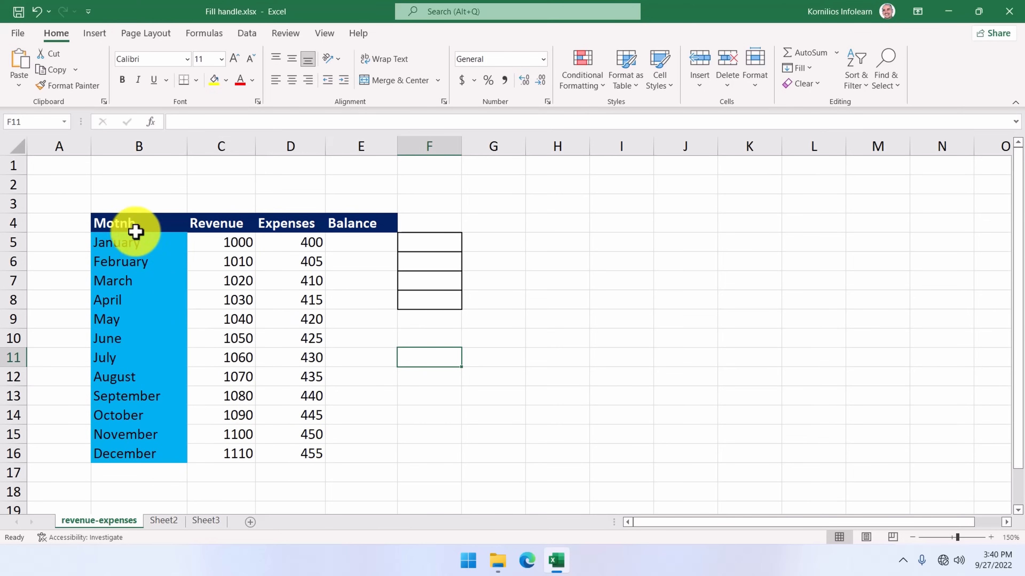
pyautogui.moveTo(121, 445)
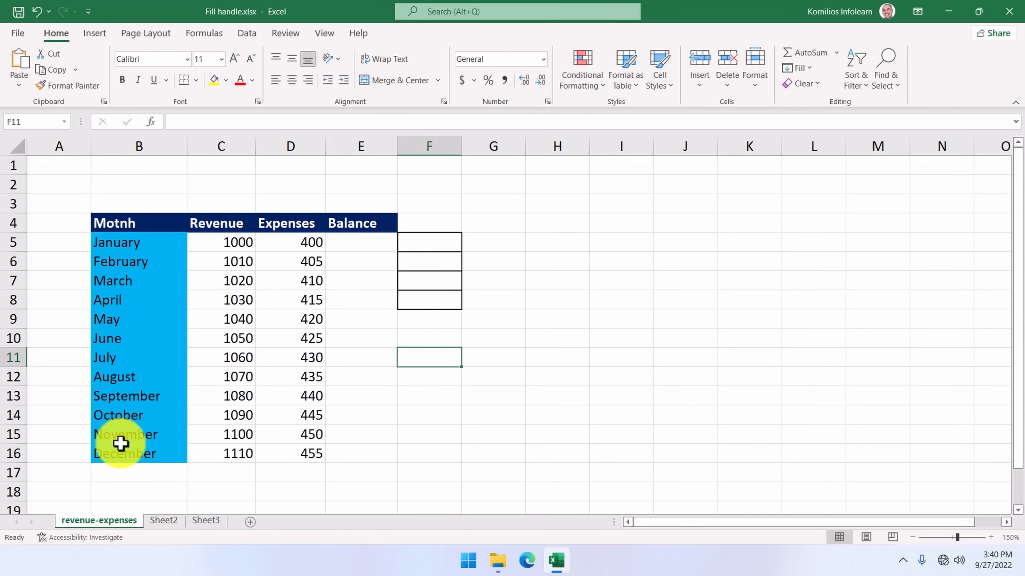
pyautogui.moveTo(353, 290)
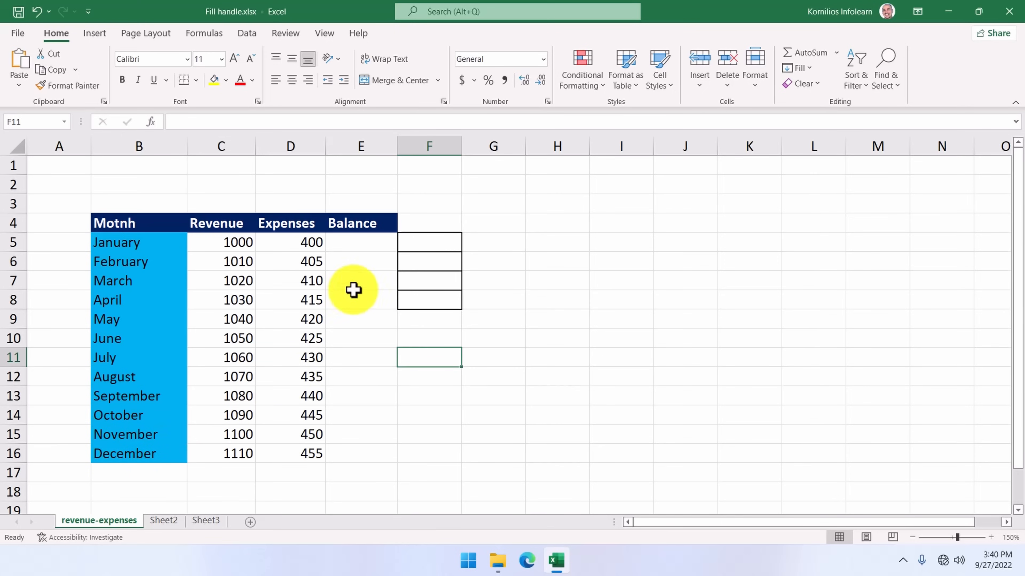
pyautogui.moveTo(355, 274)
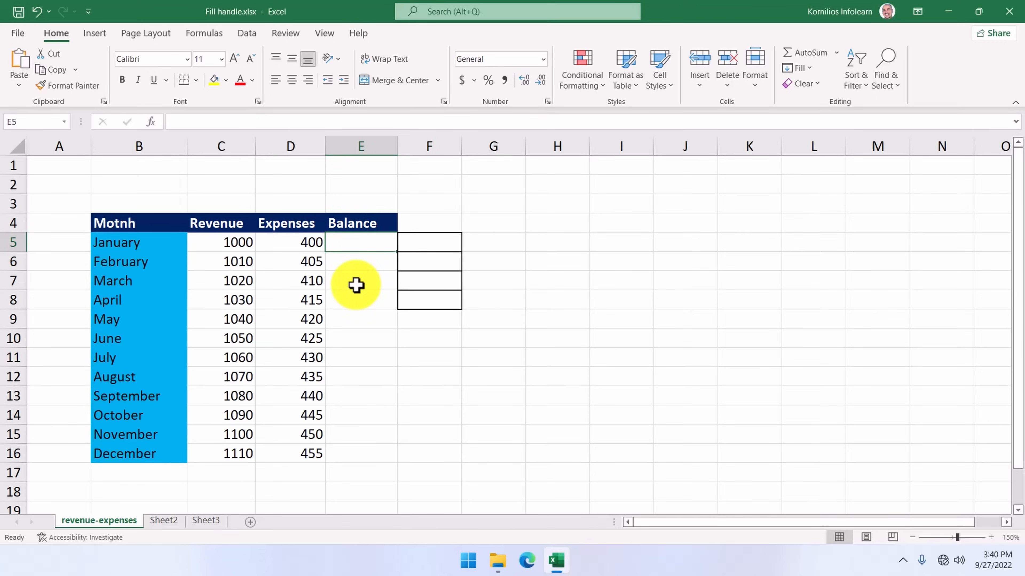
# - Begin January's balance formula in E5 as revenue (C5) minus, awaiting expenses
pyautogui.write('=')
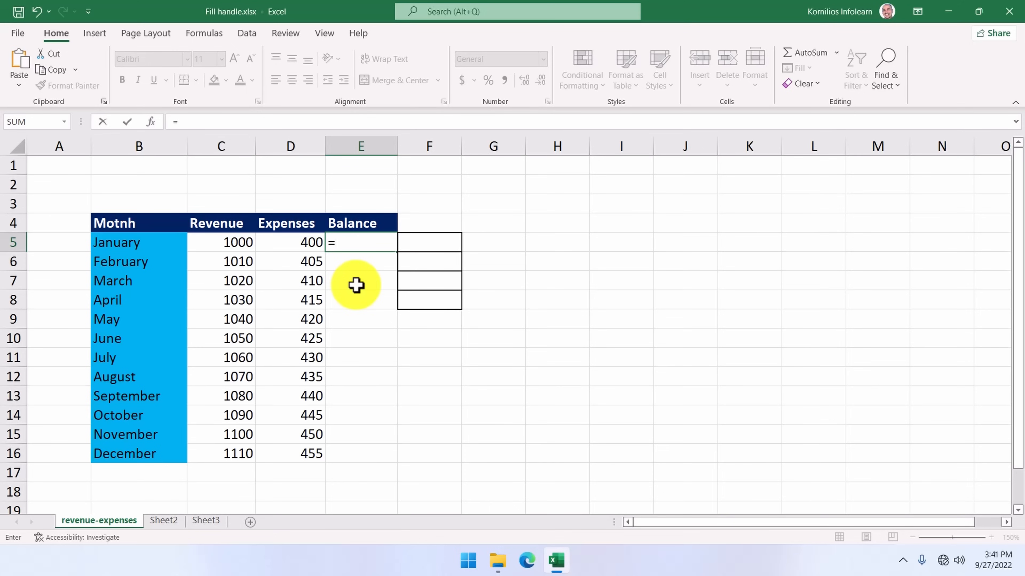
pyautogui.click(221, 242)
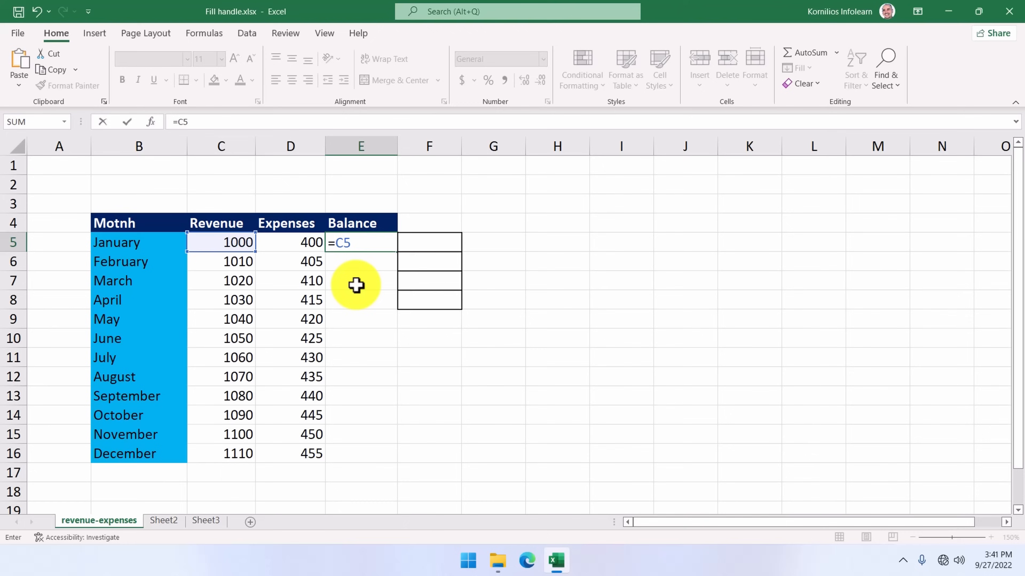
pyautogui.write('-')
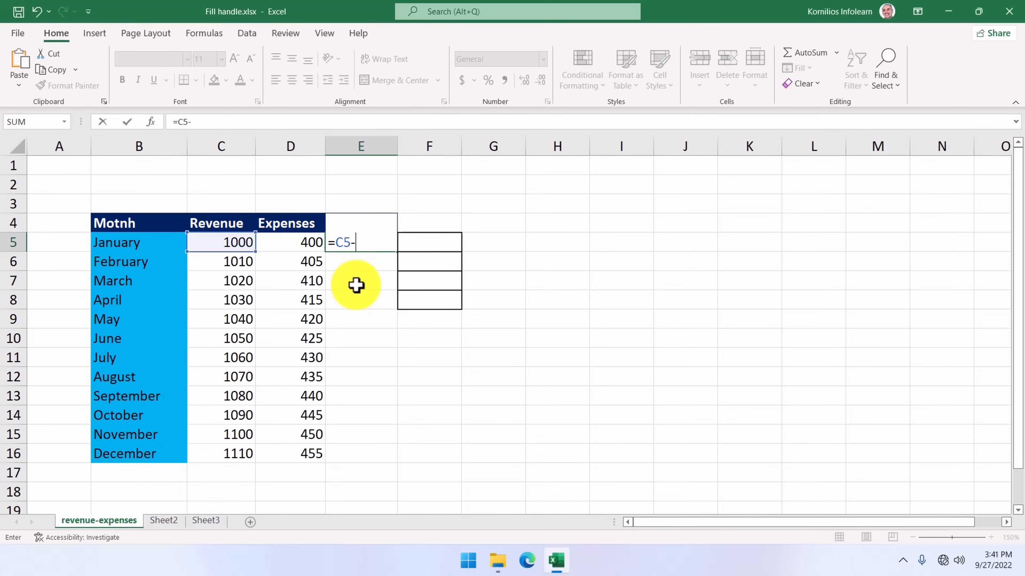
pyautogui.moveTo(303, 245)
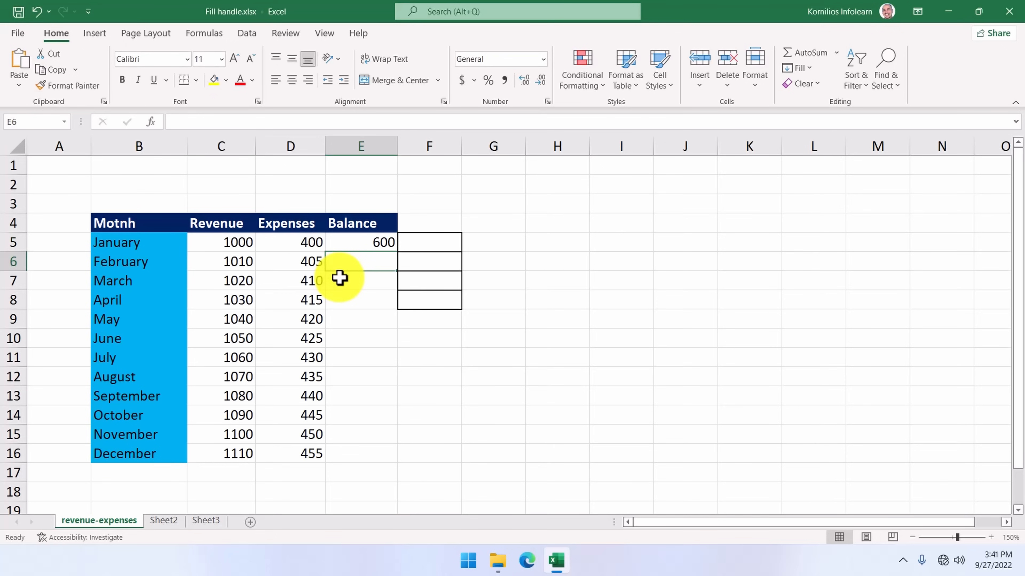
pyautogui.moveTo(330, 267)
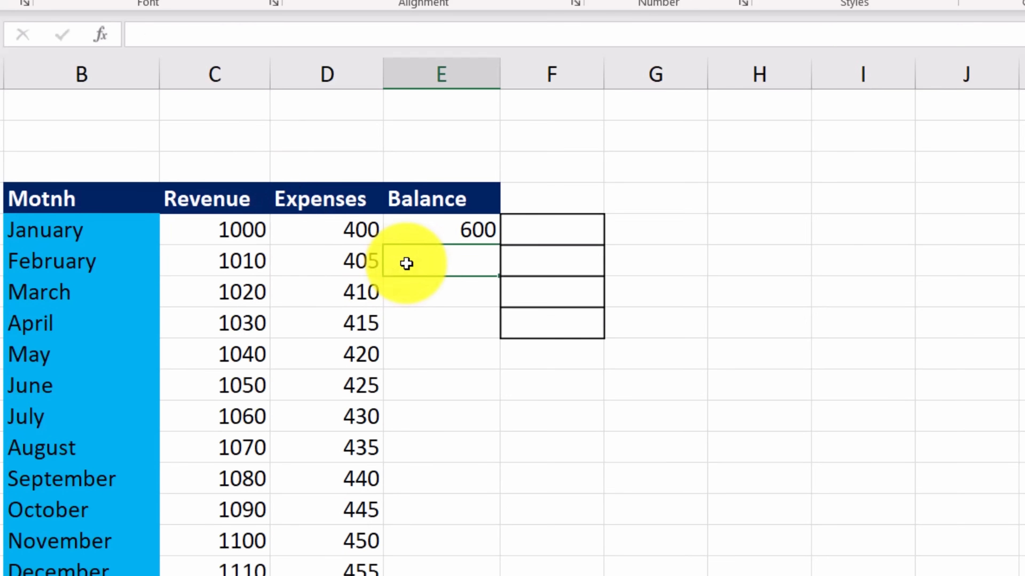
# - Enter February's balance in E6 as revenue minus expenses (=C6-D6)
pyautogui.write('=')
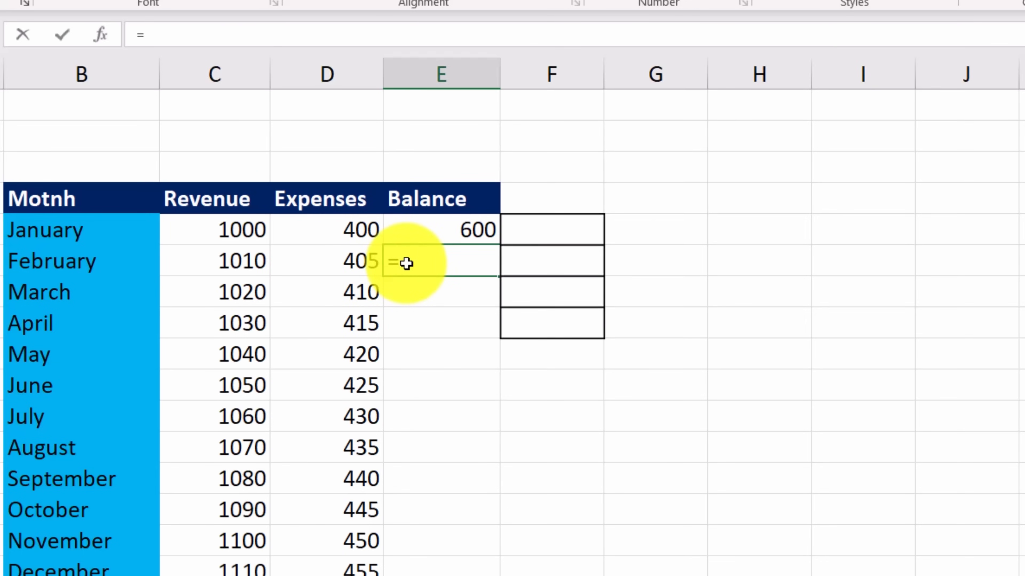
pyautogui.click(213, 261)
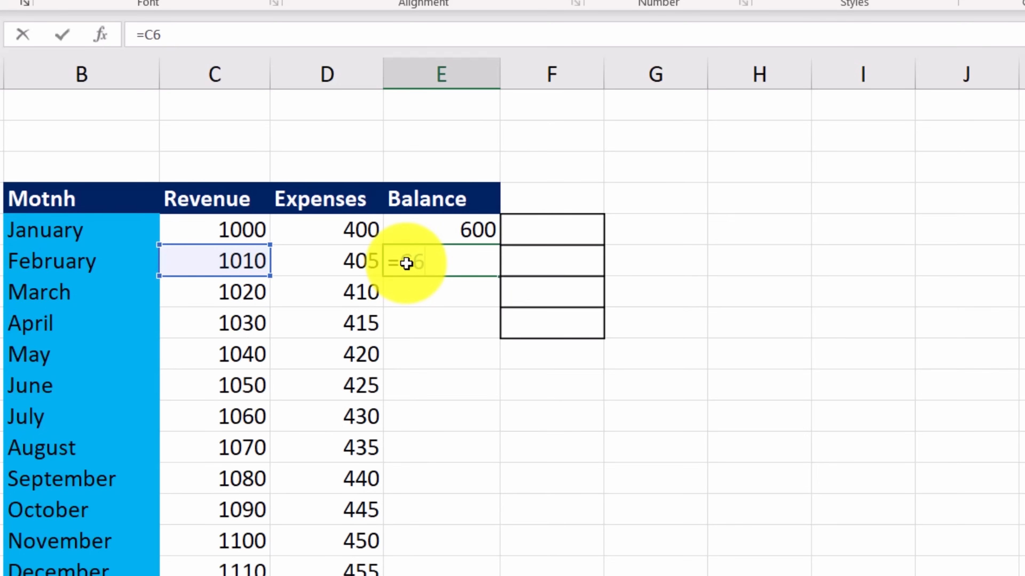
pyautogui.write('-')
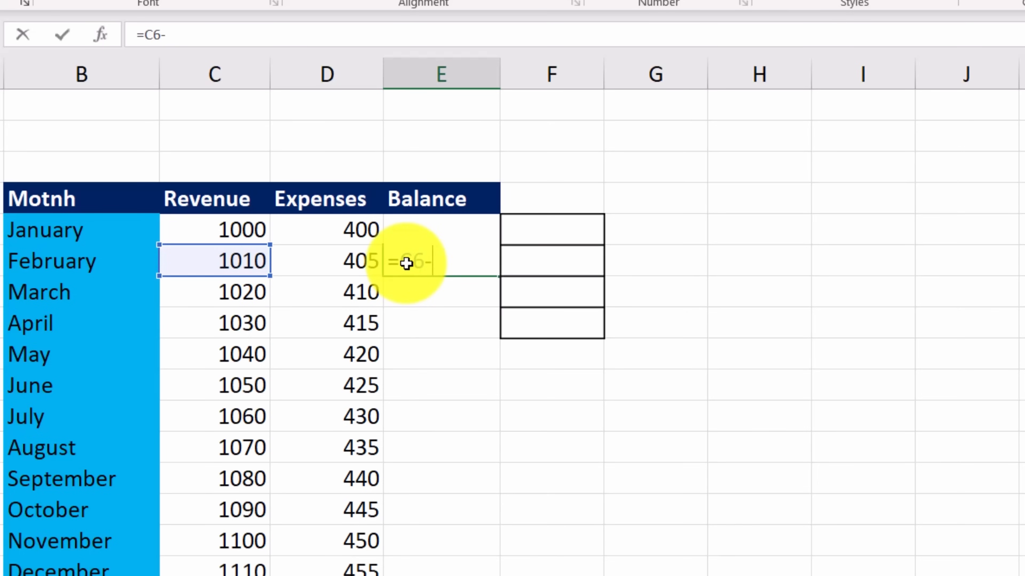
pyautogui.click(326, 260)
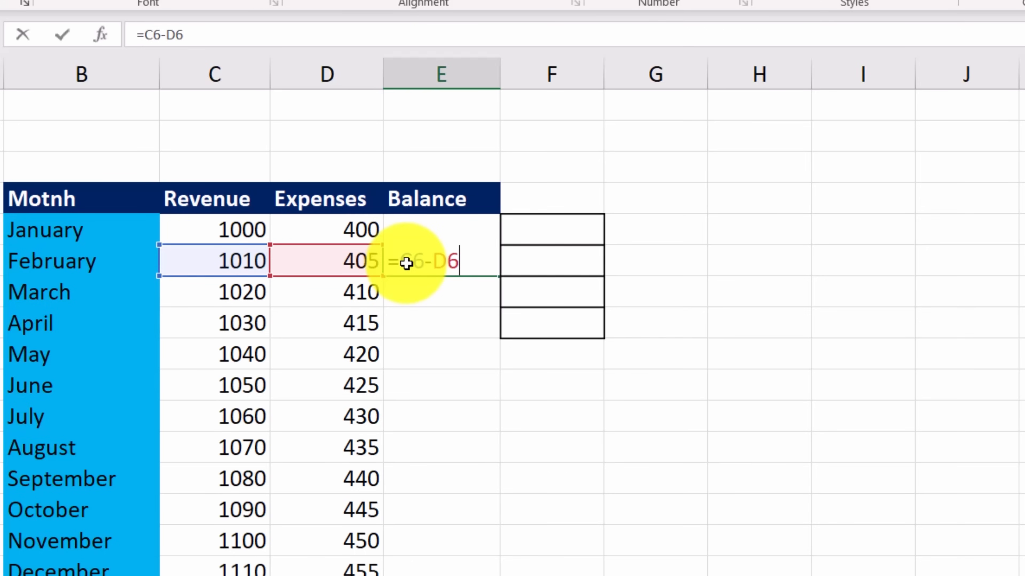
pyautogui.press('enter')
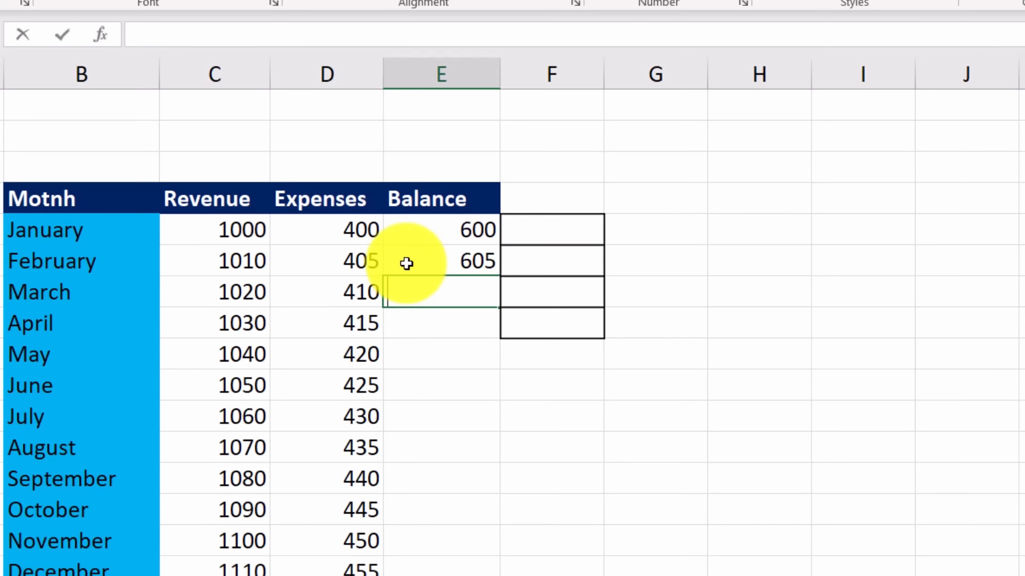
# - Enter March and April balances in E7 and E8 as revenue minus expenses, giving 610 and 615
pyautogui.write('=')
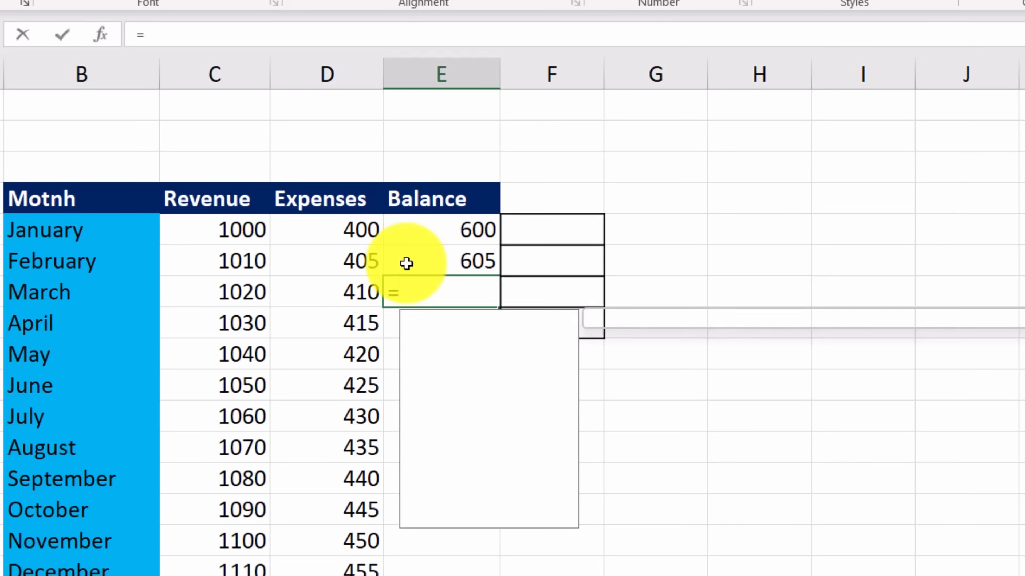
pyautogui.click(215, 292)
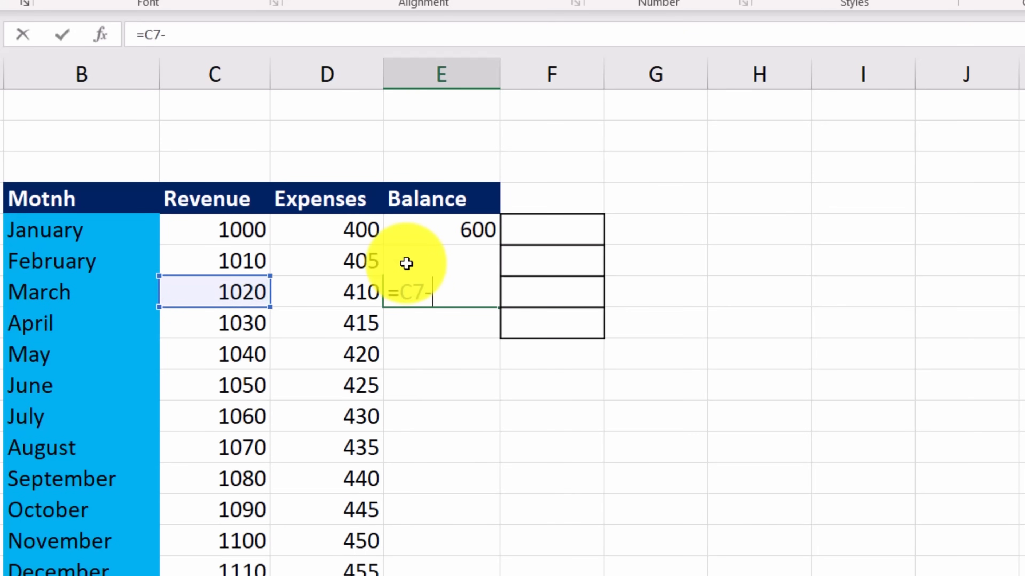
pyautogui.click(326, 292)
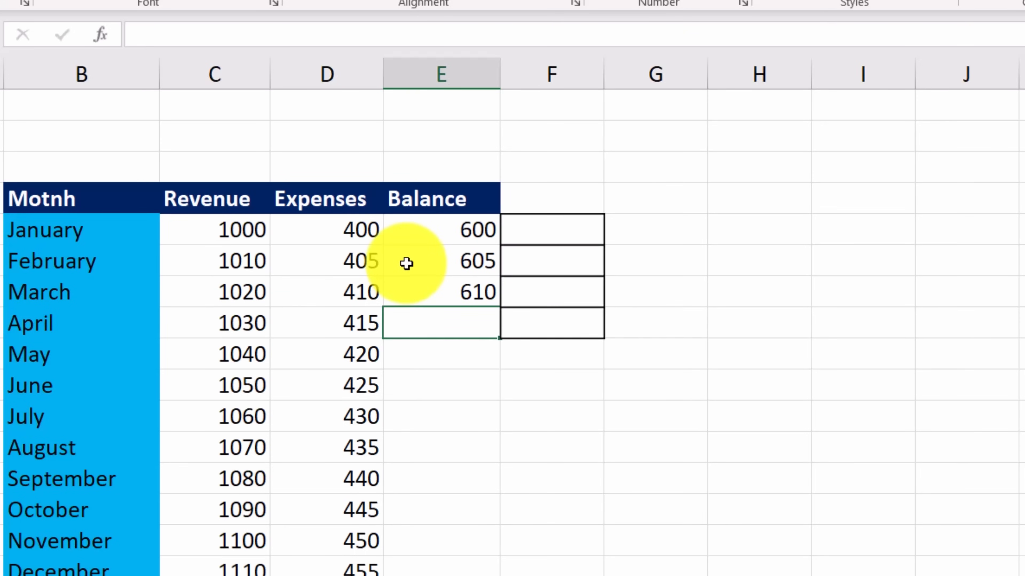
pyautogui.write('=C8-D8')
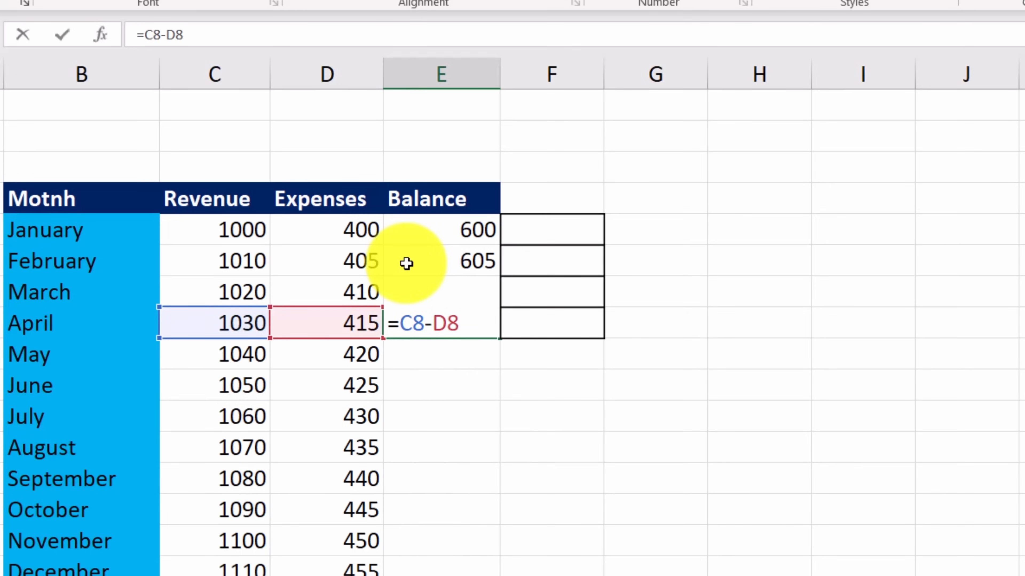
pyautogui.press('Enter')
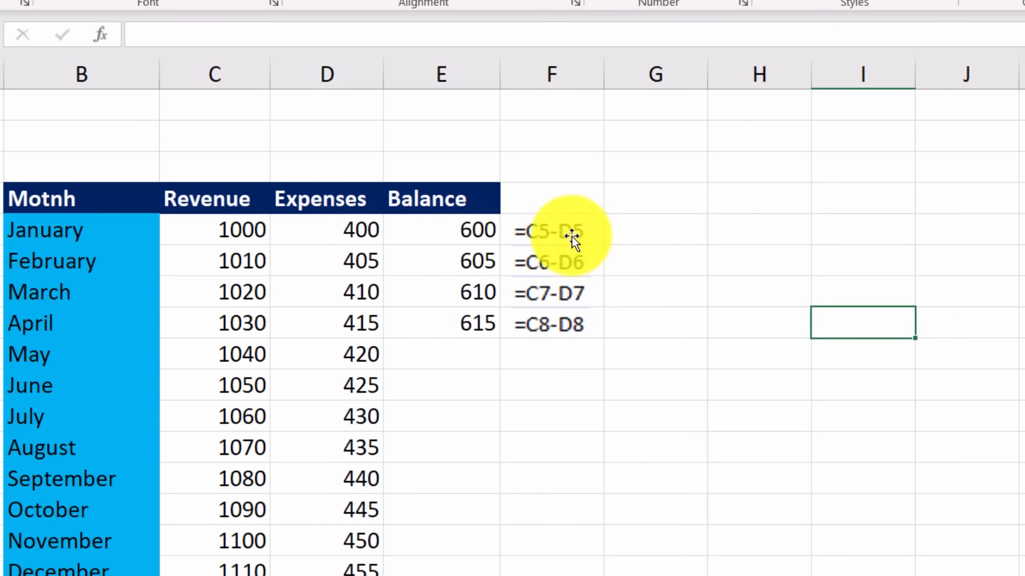
pyautogui.moveTo(615, 233)
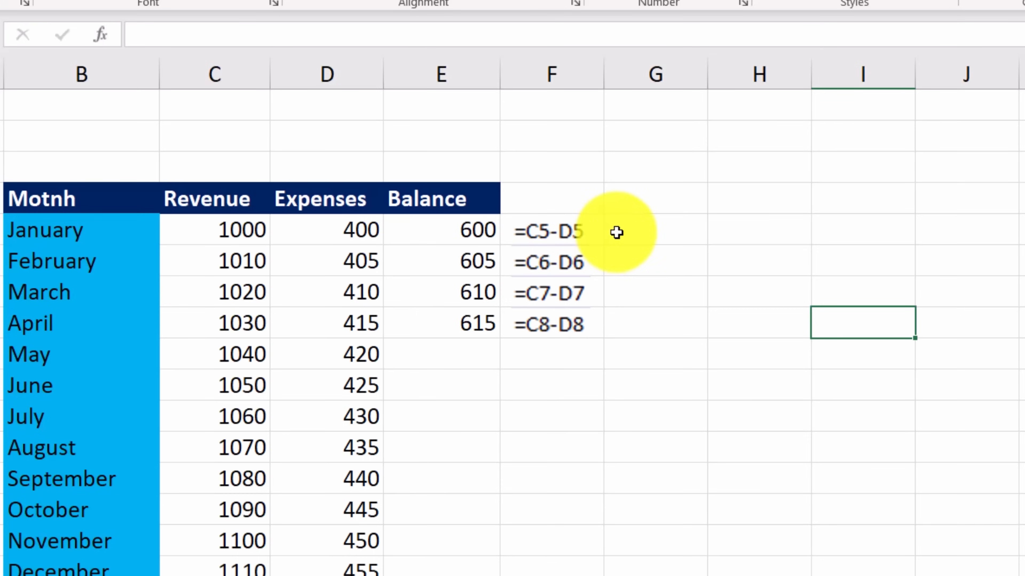
pyautogui.moveTo(624, 297)
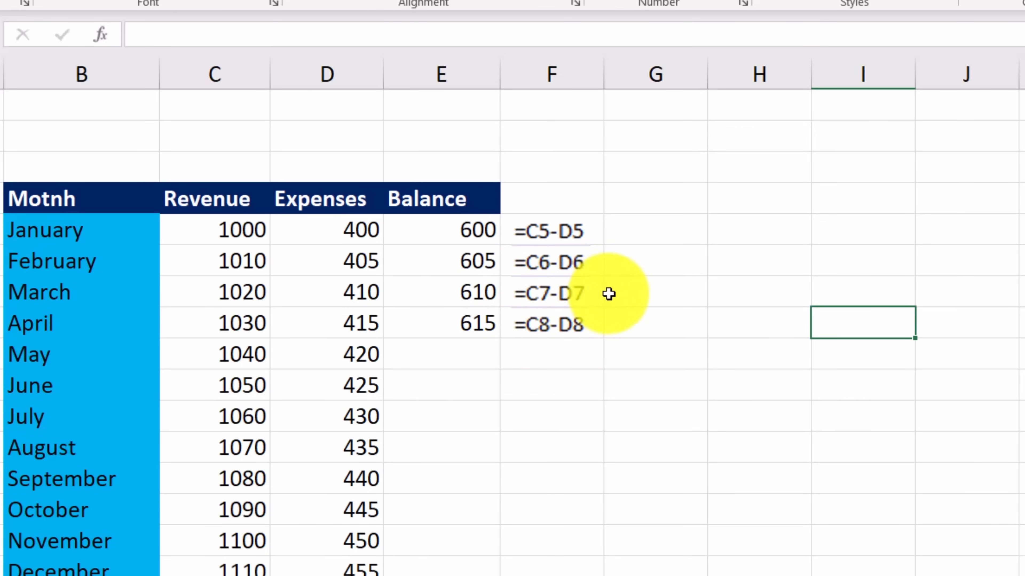
# - Select April's balance of 615 in E8 to confirm it comes from =C8-D8
pyautogui.click(440, 324)
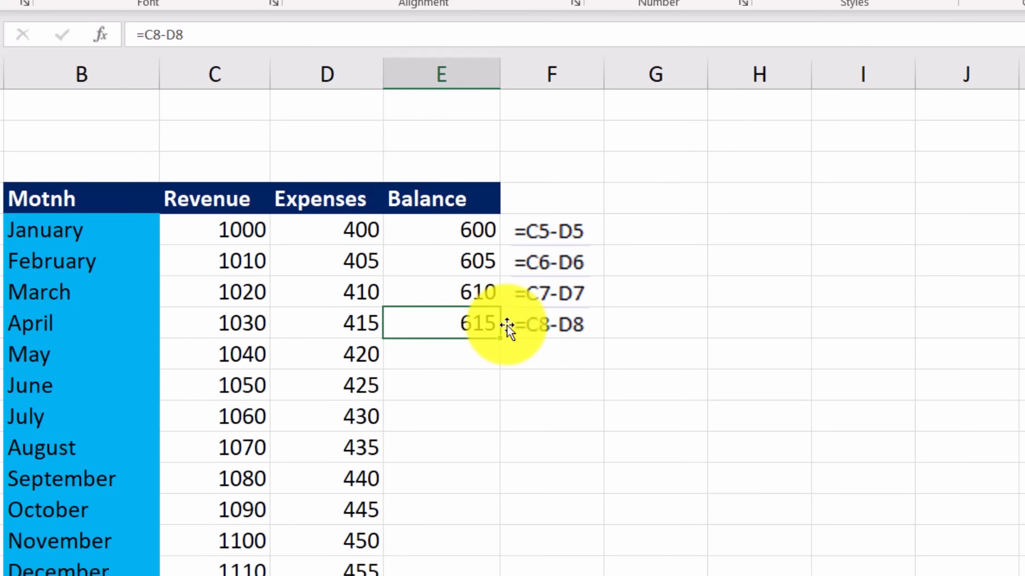
pyautogui.moveTo(559, 364)
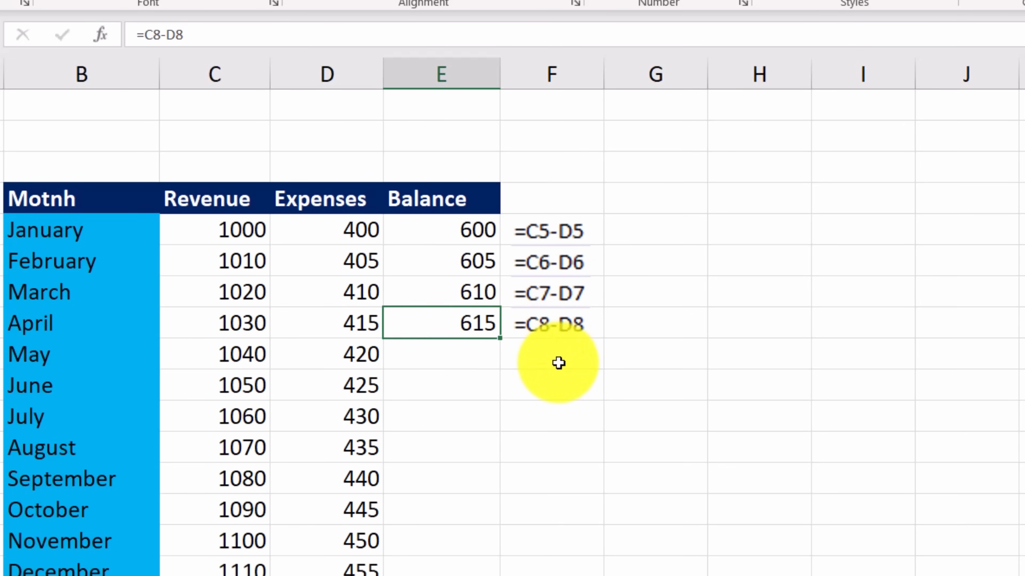
pyautogui.moveTo(573, 353)
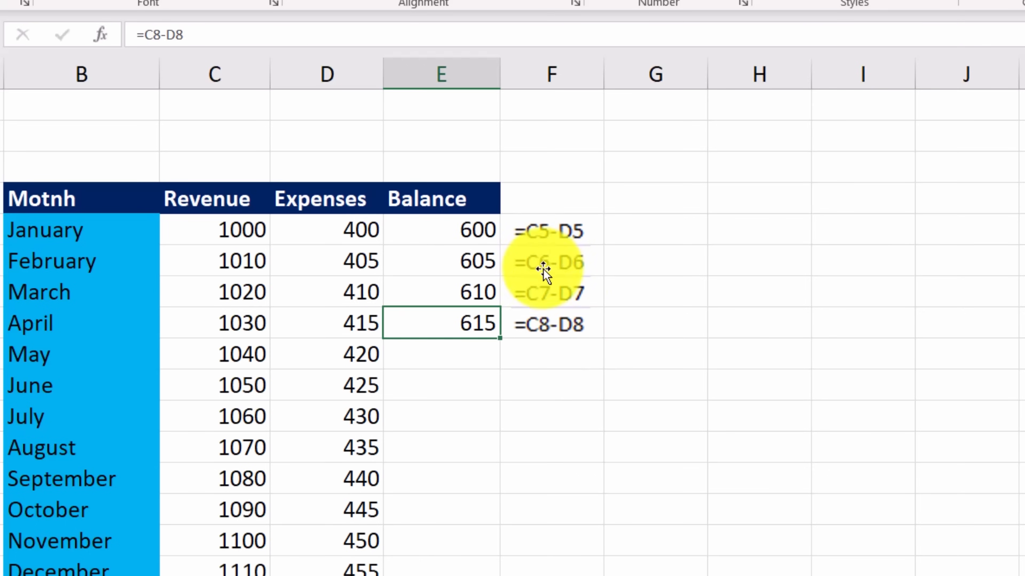
pyautogui.moveTo(544, 301)
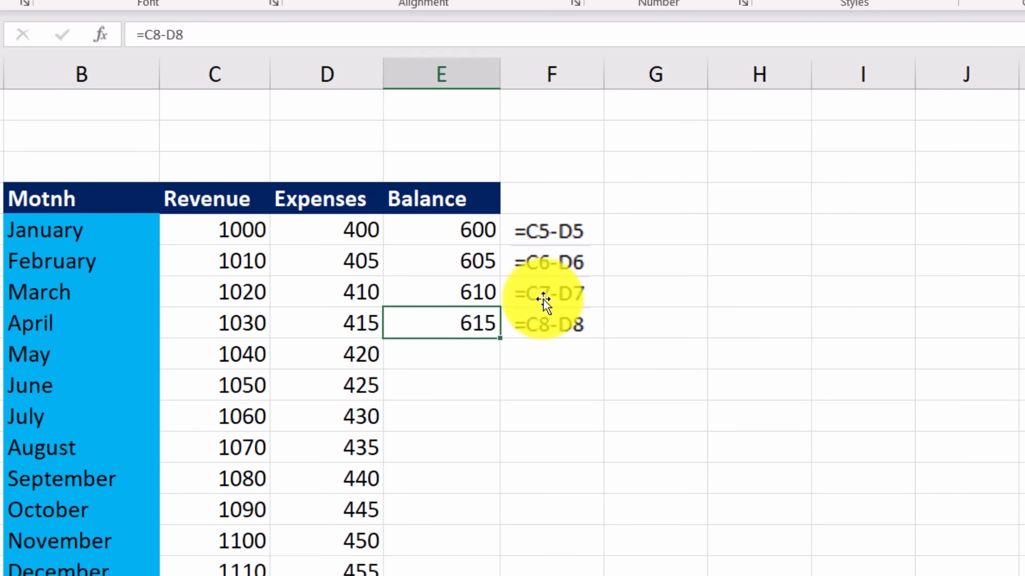
pyautogui.moveTo(541, 350)
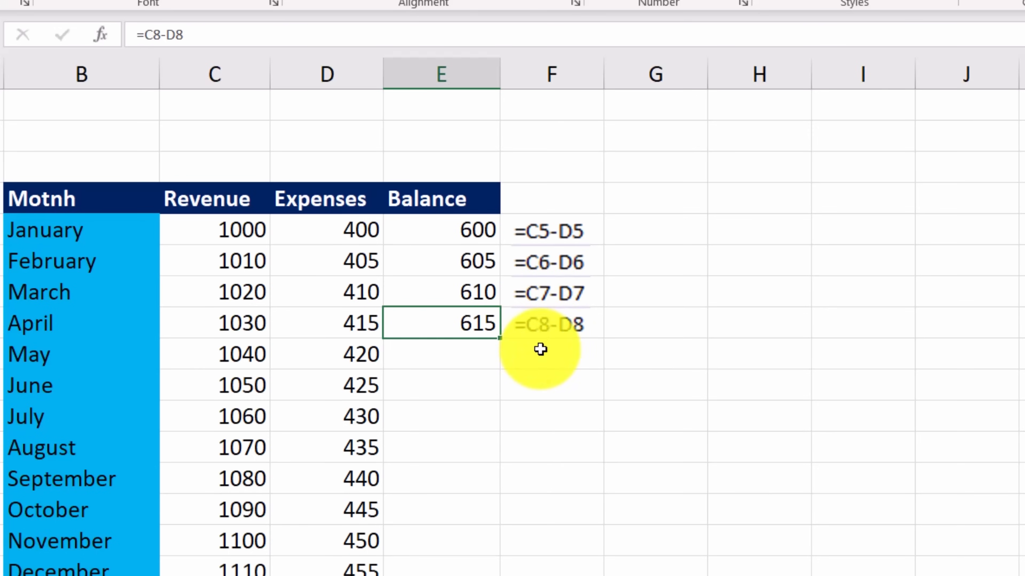
pyautogui.moveTo(580, 248)
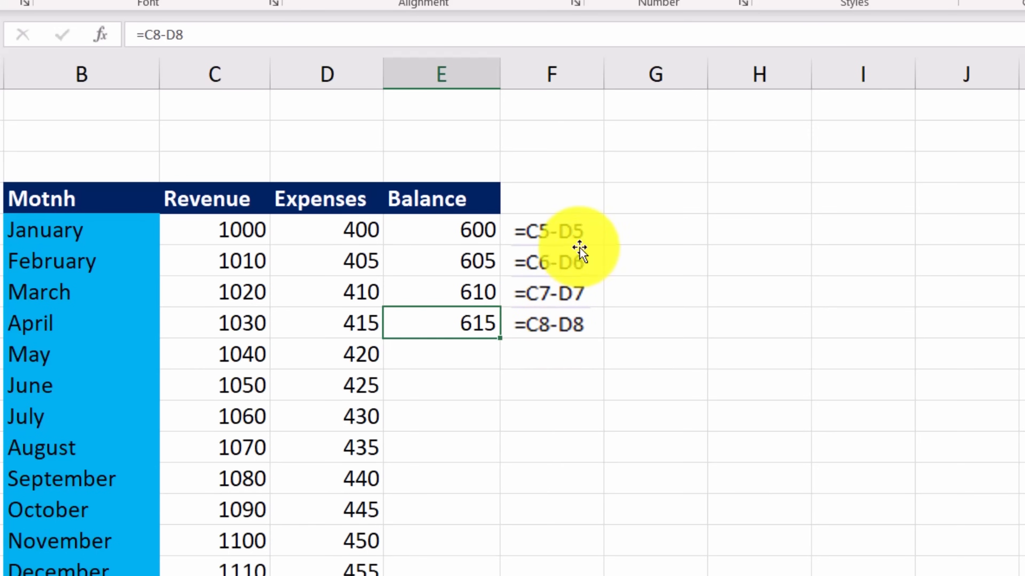
pyautogui.moveTo(577, 264)
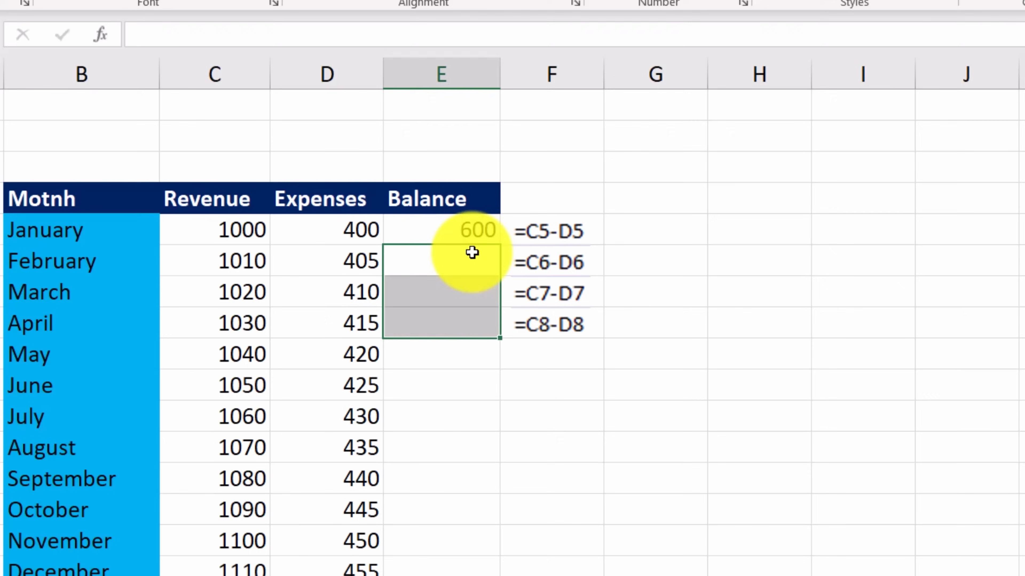
# - Fill January's balance formula from E5 down to December in E16, ending at 655
pyautogui.click(439, 230)
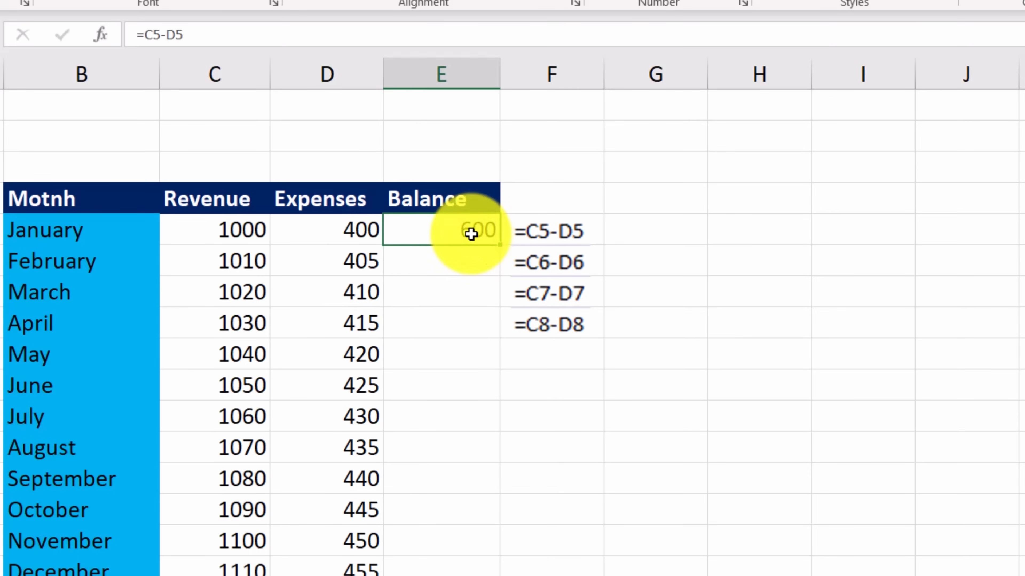
pyautogui.moveTo(498, 247)
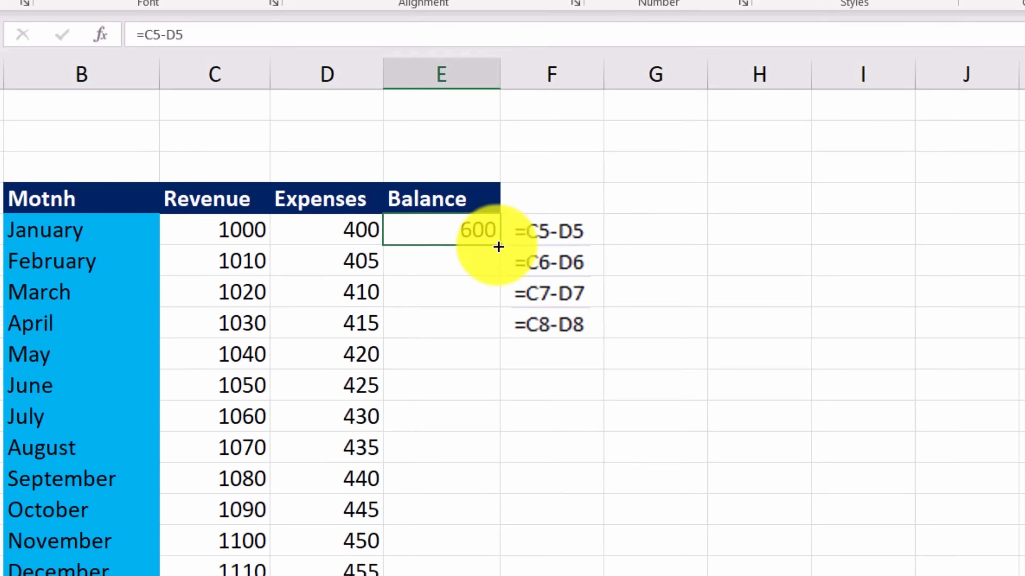
pyautogui.click(498, 247)
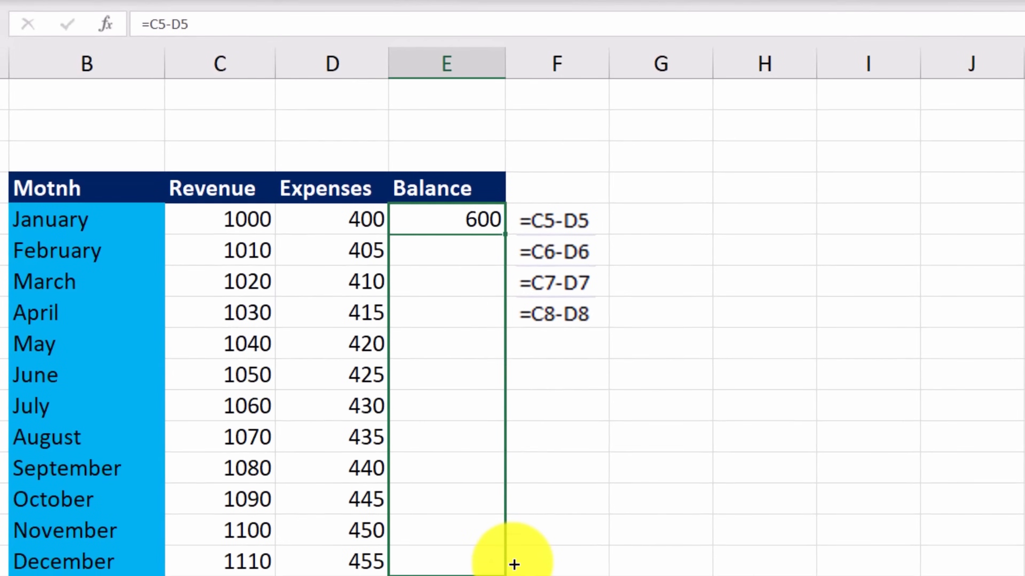
pyautogui.moveTo(513, 219); pyautogui.dragTo(512, 562)
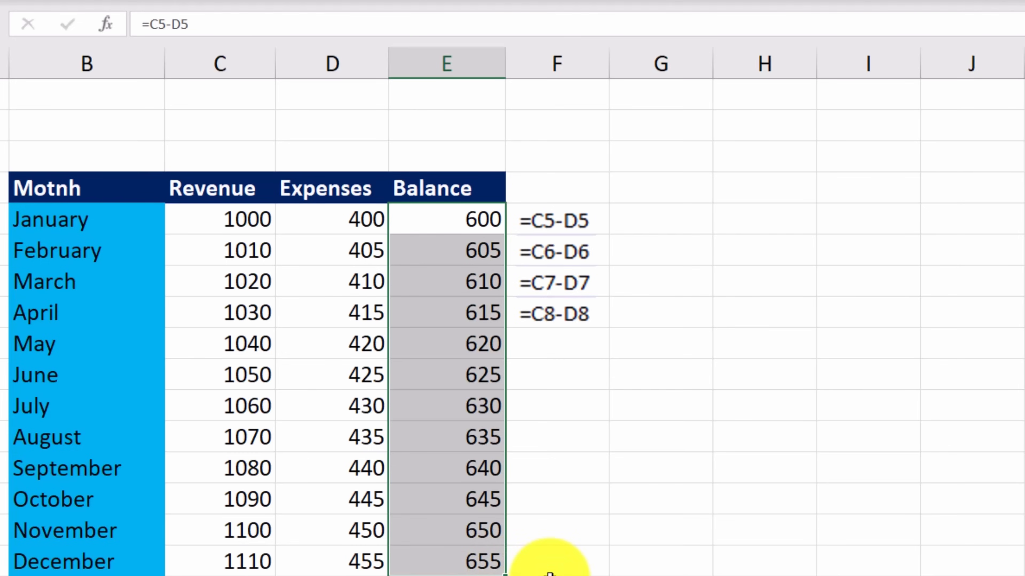
pyautogui.moveTo(550, 571)
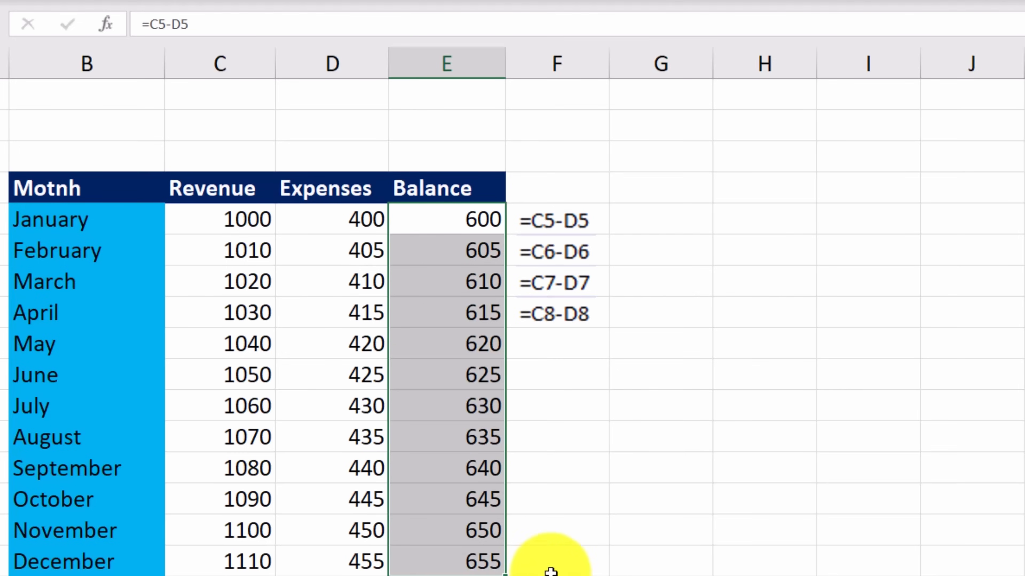
pyautogui.moveTo(464, 455)
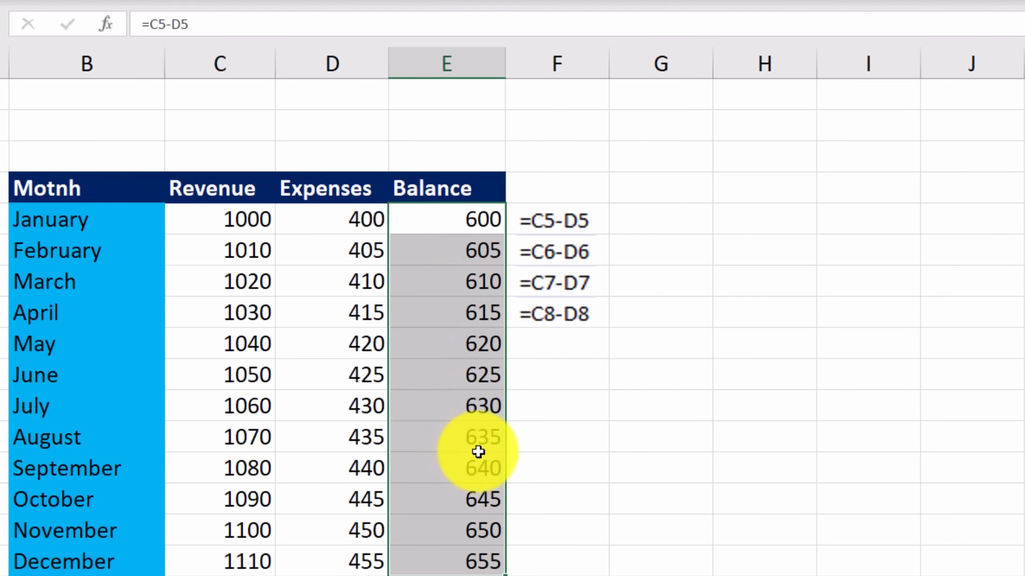
pyautogui.moveTo(468, 239)
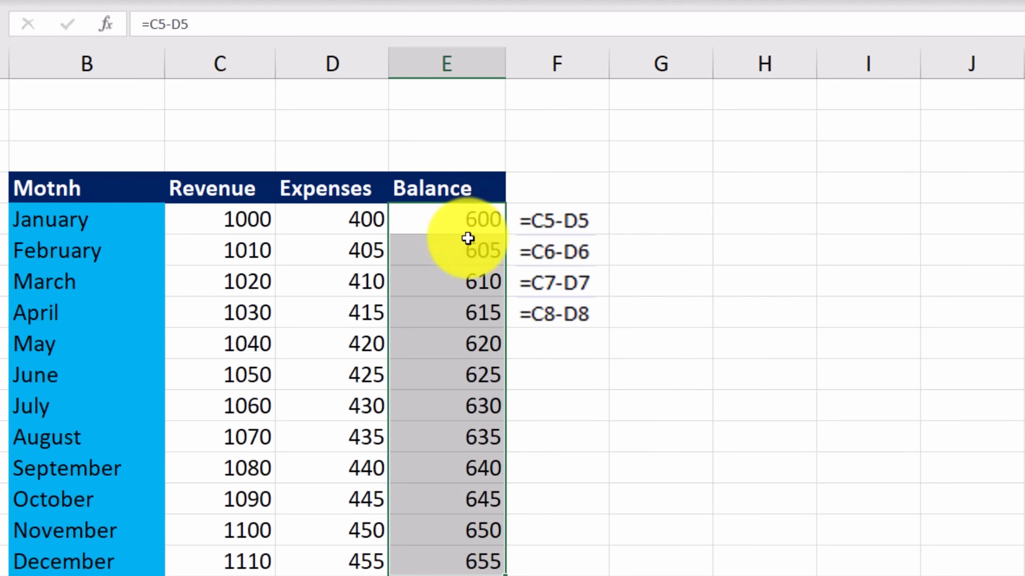
pyautogui.click(446, 252)
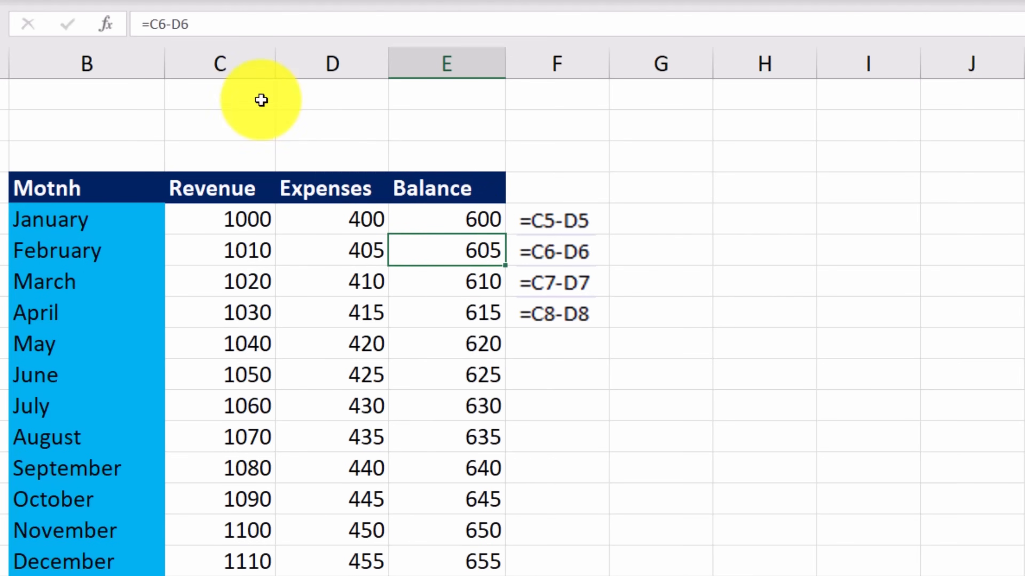
pyautogui.moveTo(169, 35)
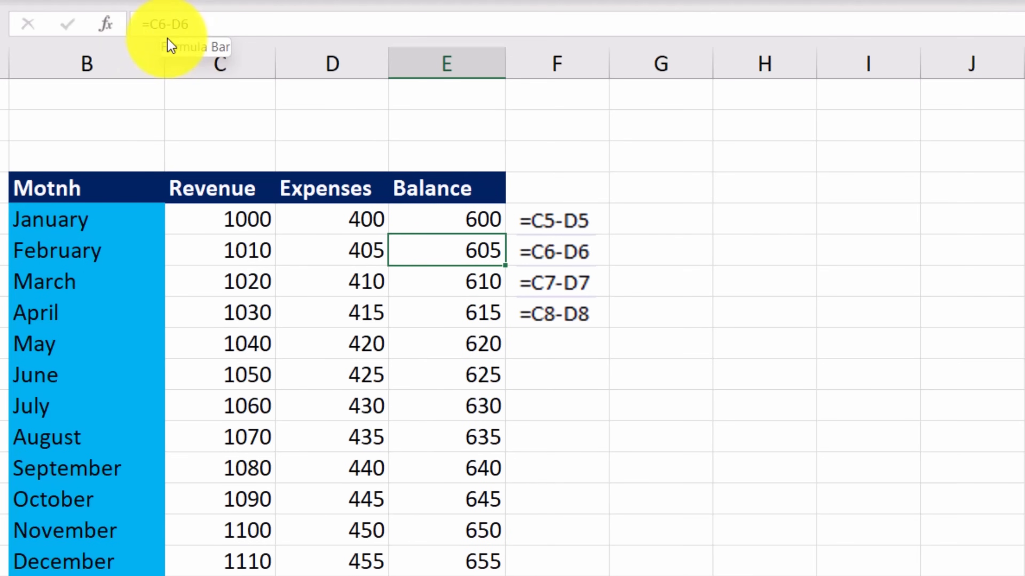
pyautogui.moveTo(195, 47)
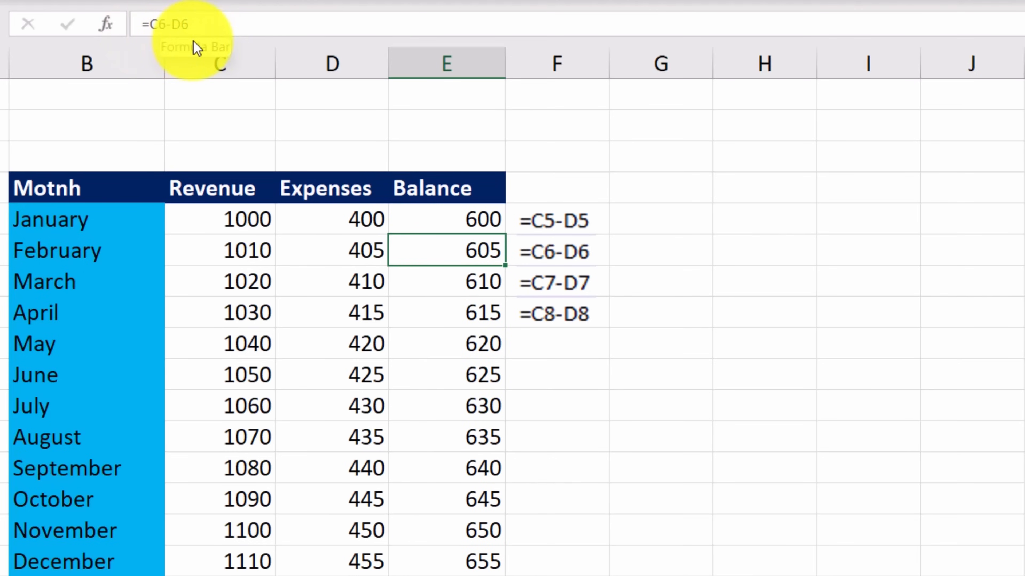
pyautogui.moveTo(355, 154)
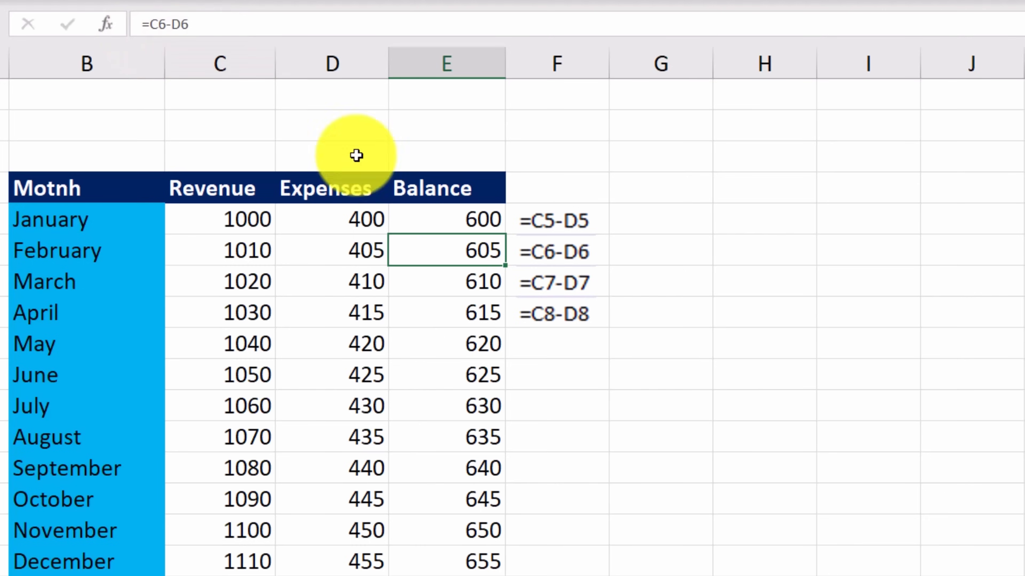
pyautogui.moveTo(622, 258)
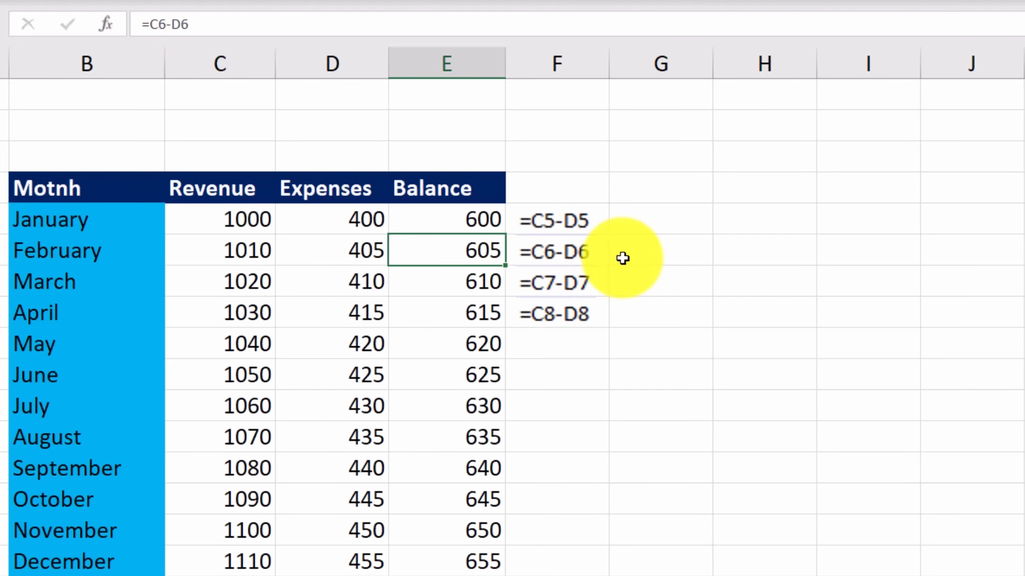
pyautogui.moveTo(709, 296)
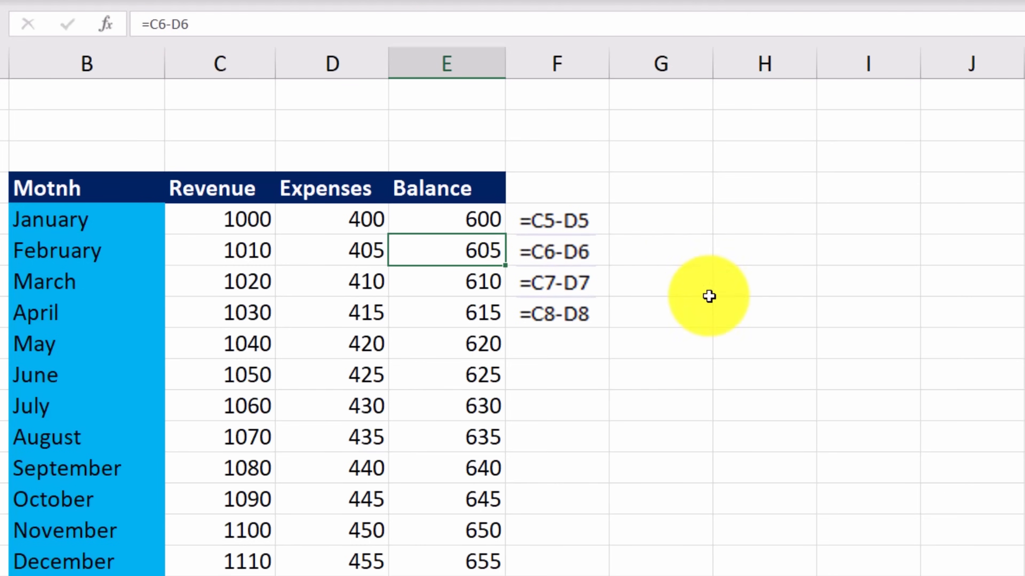
pyautogui.click(467, 281)
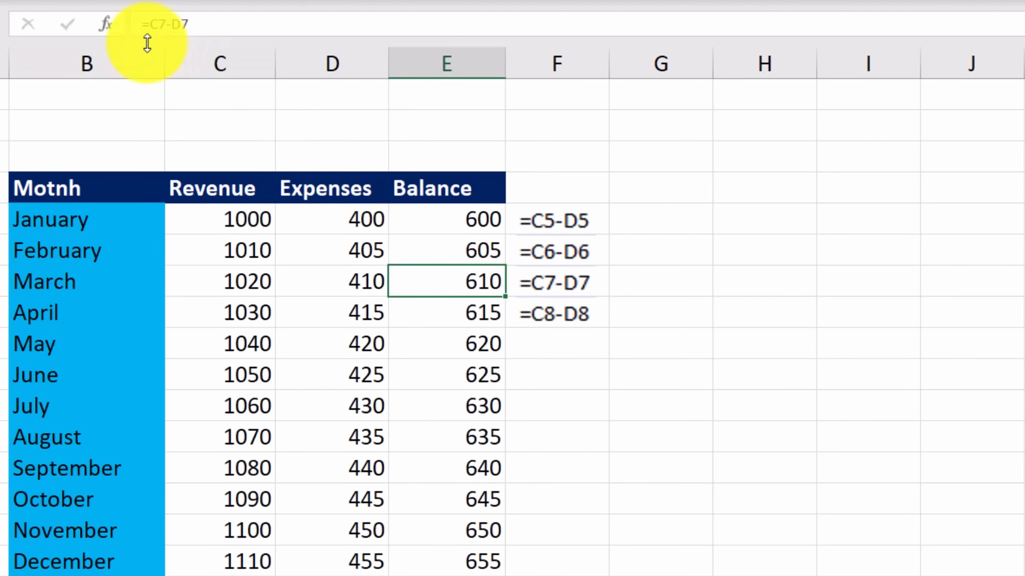
pyautogui.moveTo(186, 49)
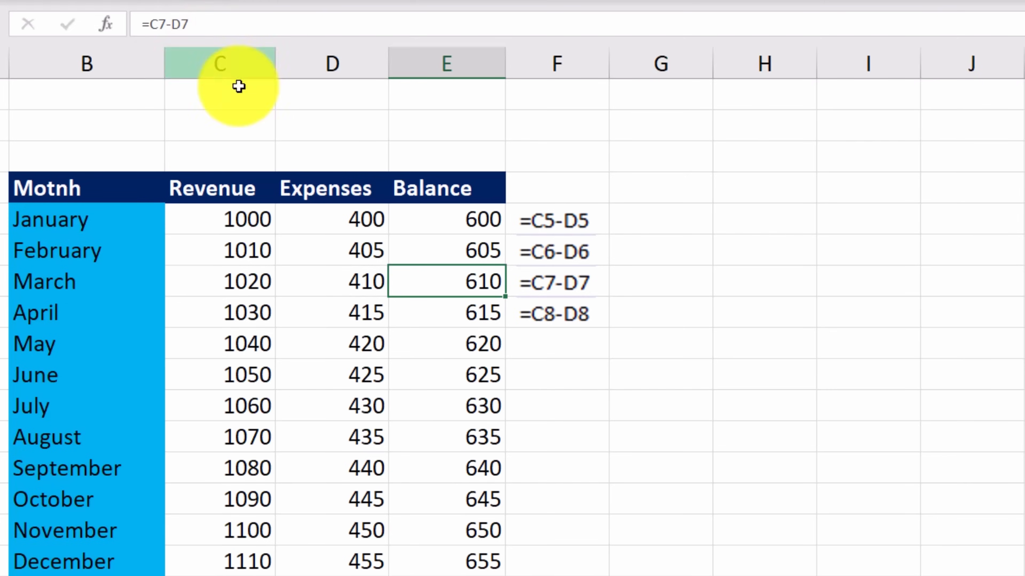
pyautogui.click(446, 312)
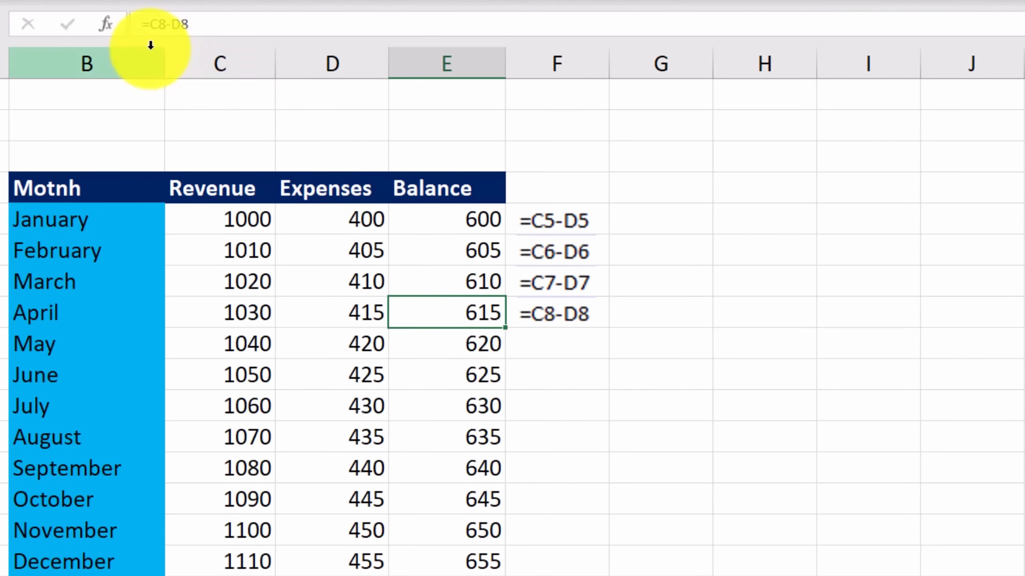
pyautogui.moveTo(218, 56)
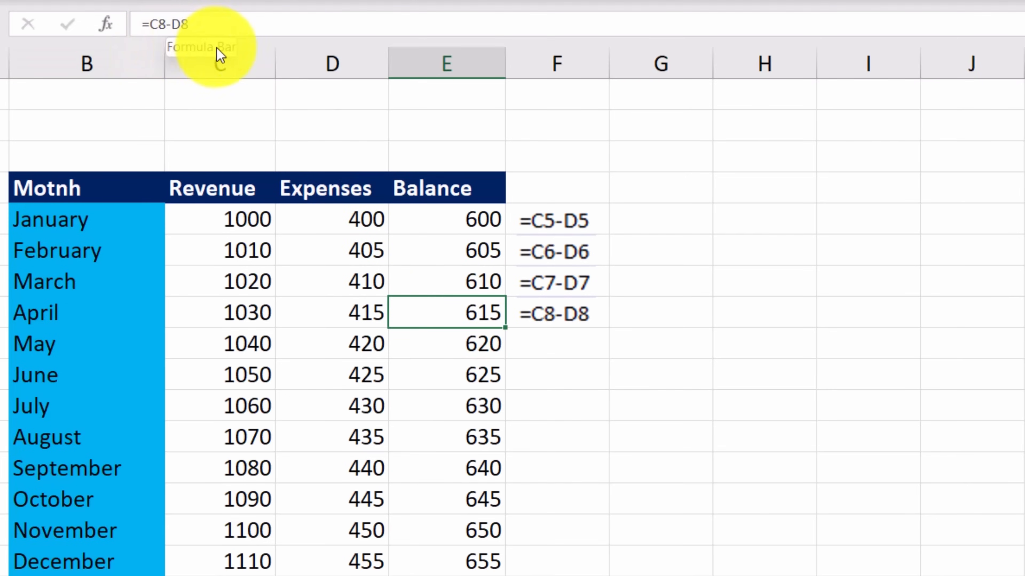
pyautogui.moveTo(532, 359)
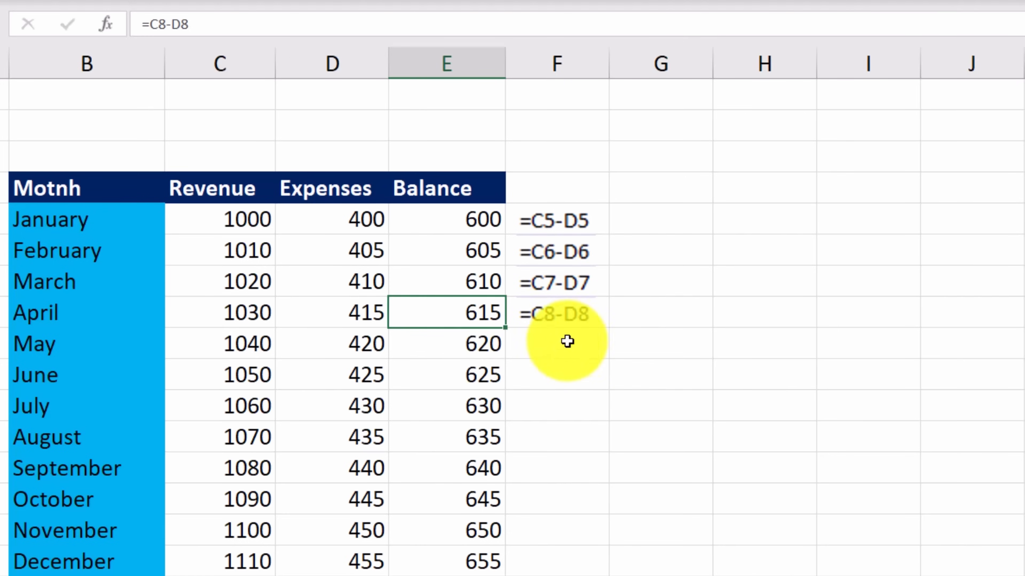
pyautogui.moveTo(578, 346)
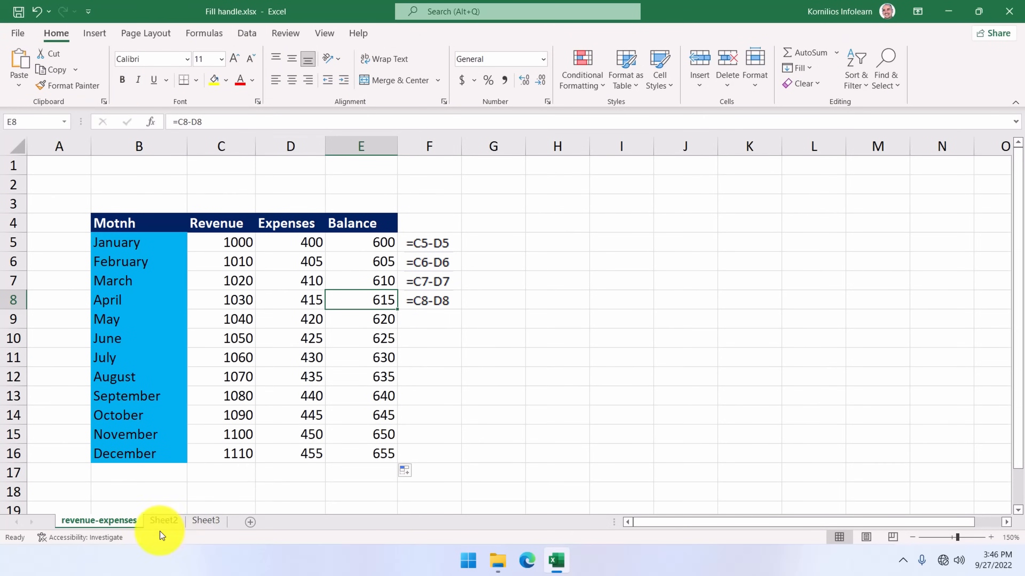
# - Go to Sheet2's horizontal month table and select the empty Balance row
pyautogui.click(163, 520)
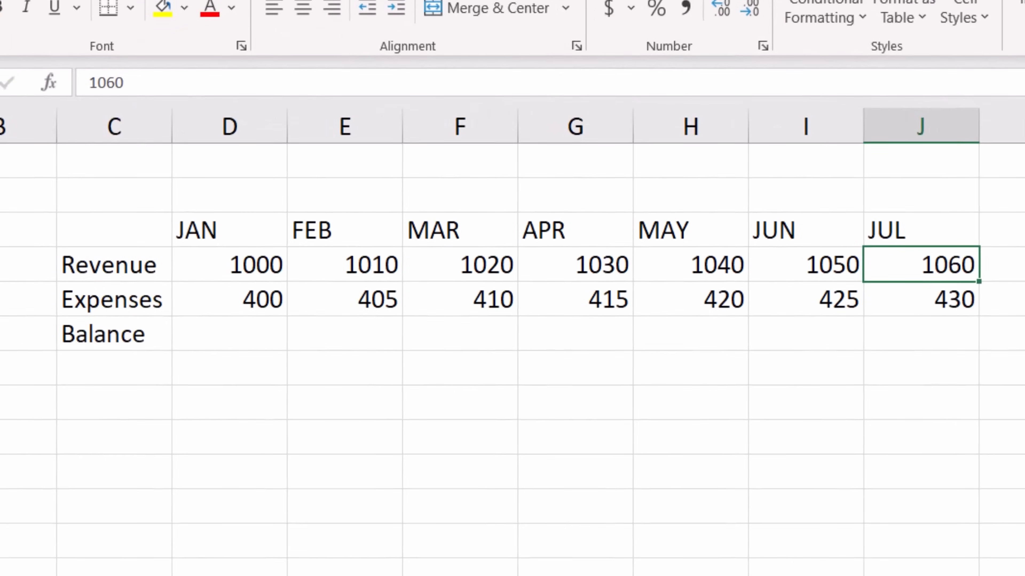
pyautogui.moveTo(364, 279)
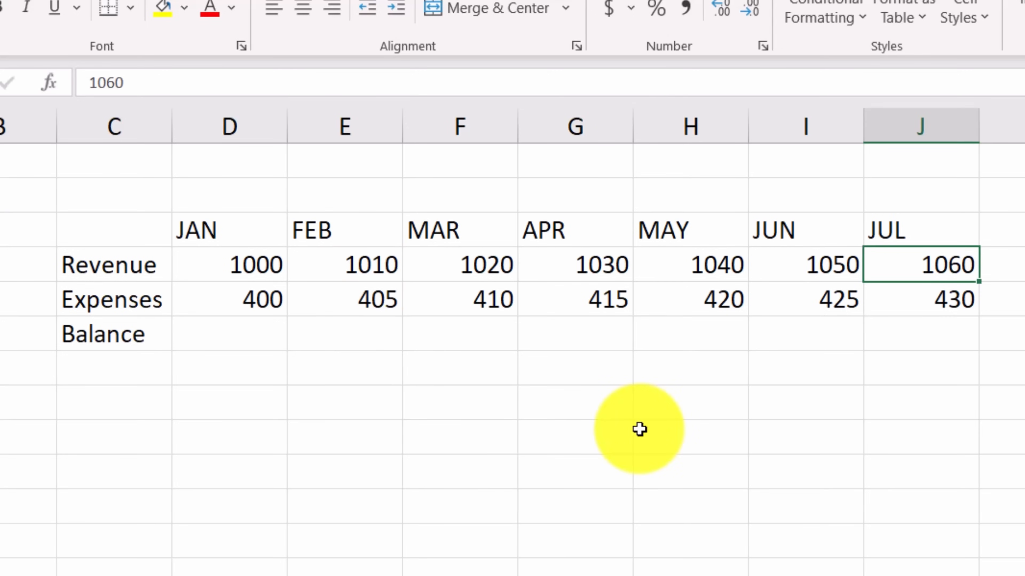
pyautogui.moveTo(498, 358)
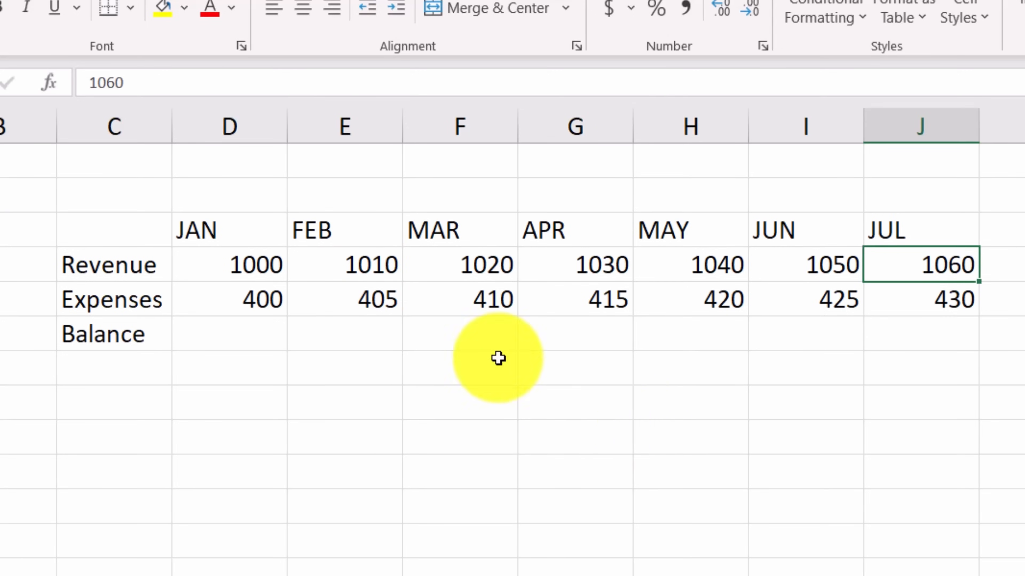
pyautogui.moveTo(311, 239)
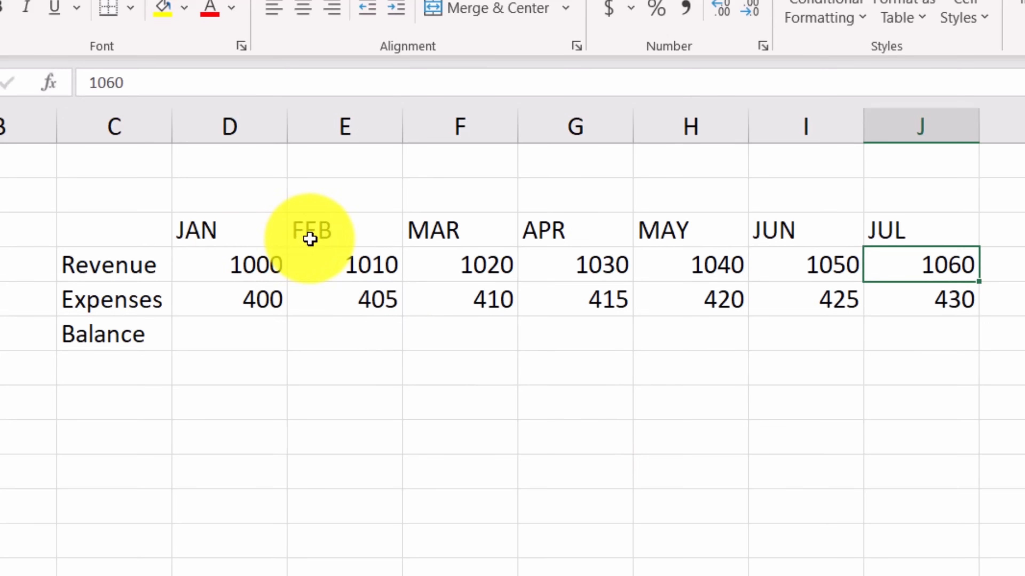
pyautogui.moveTo(839, 319)
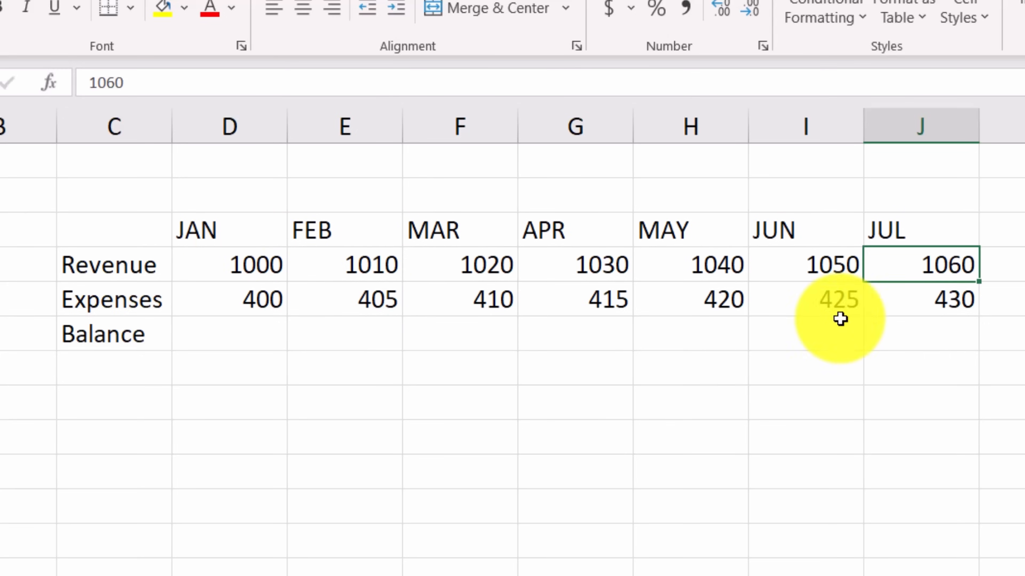
pyautogui.moveTo(826, 353)
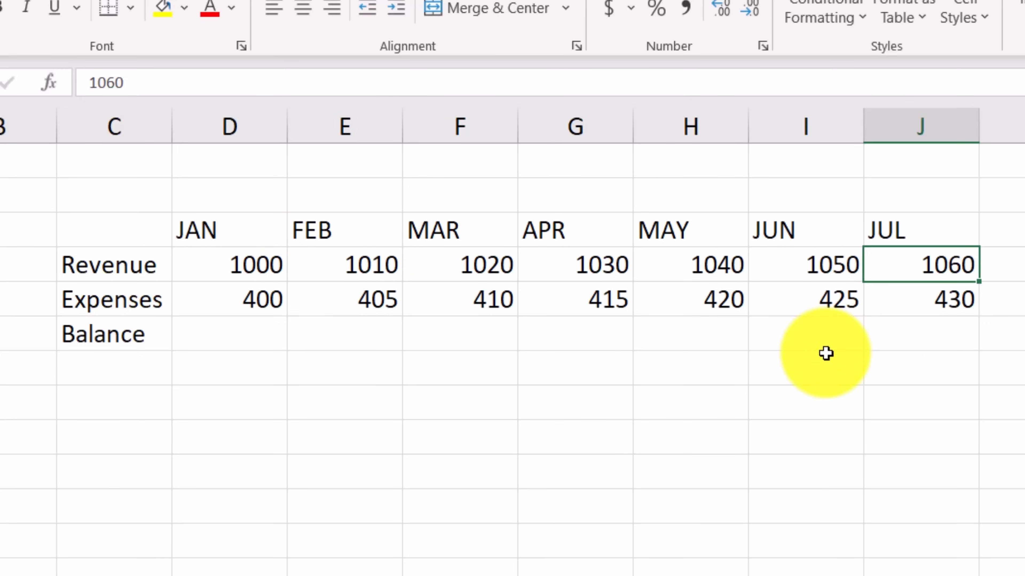
pyautogui.click(228, 332)
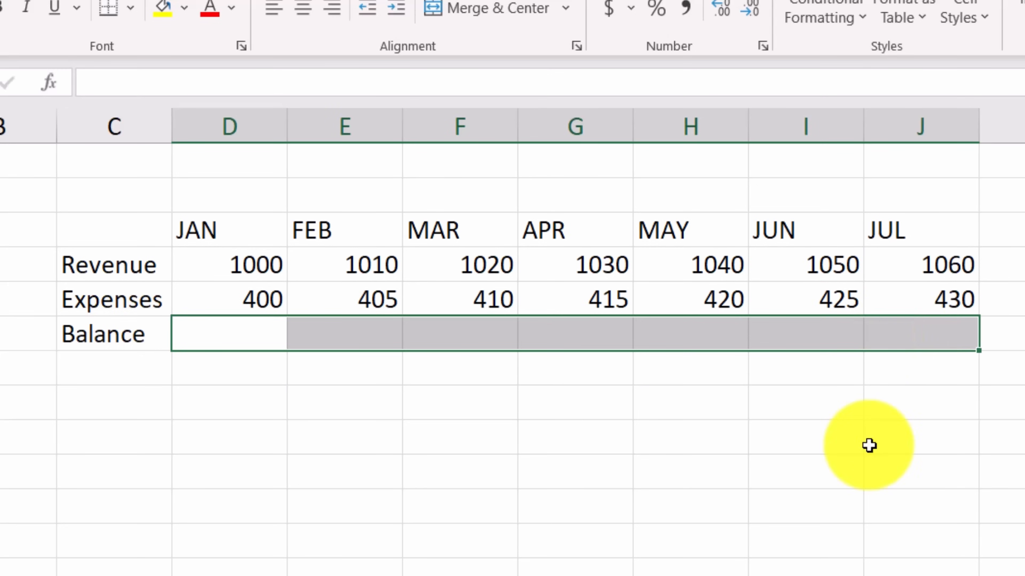
pyautogui.click(459, 437)
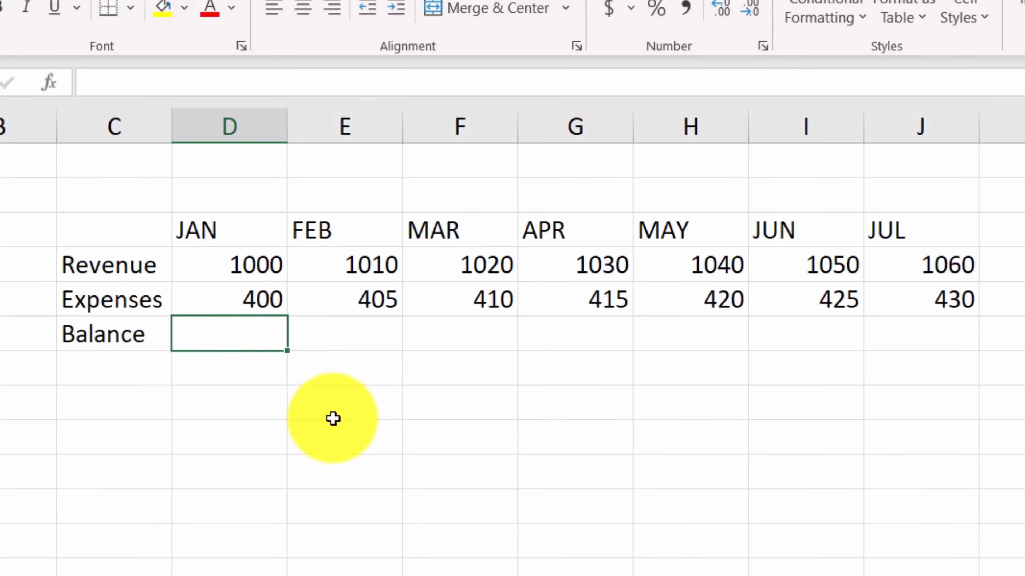
# - Enter January's balance in D6 as revenue minus expenses (=D4-D5), giving 600
pyautogui.write('=')
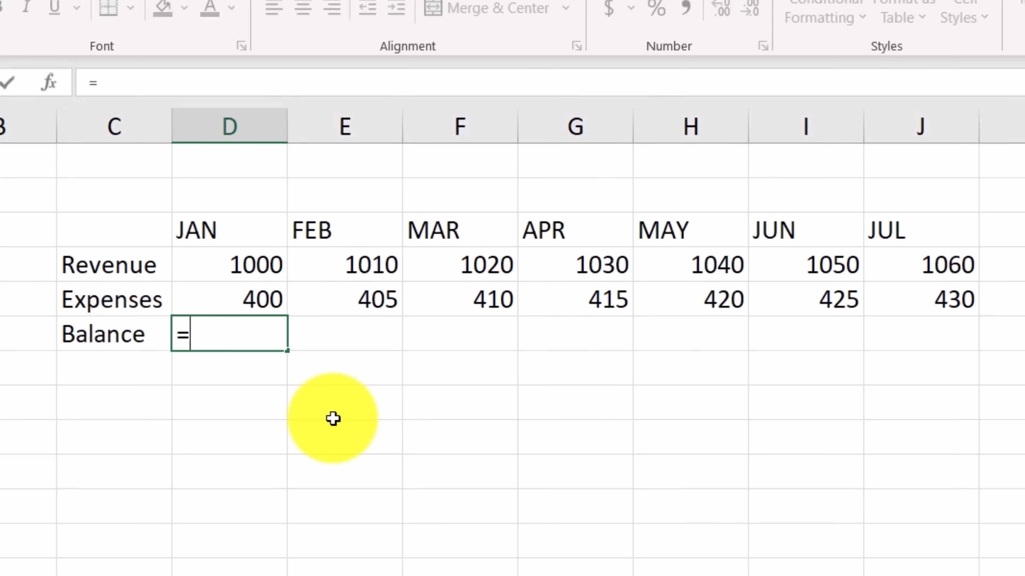
pyautogui.click(229, 265)
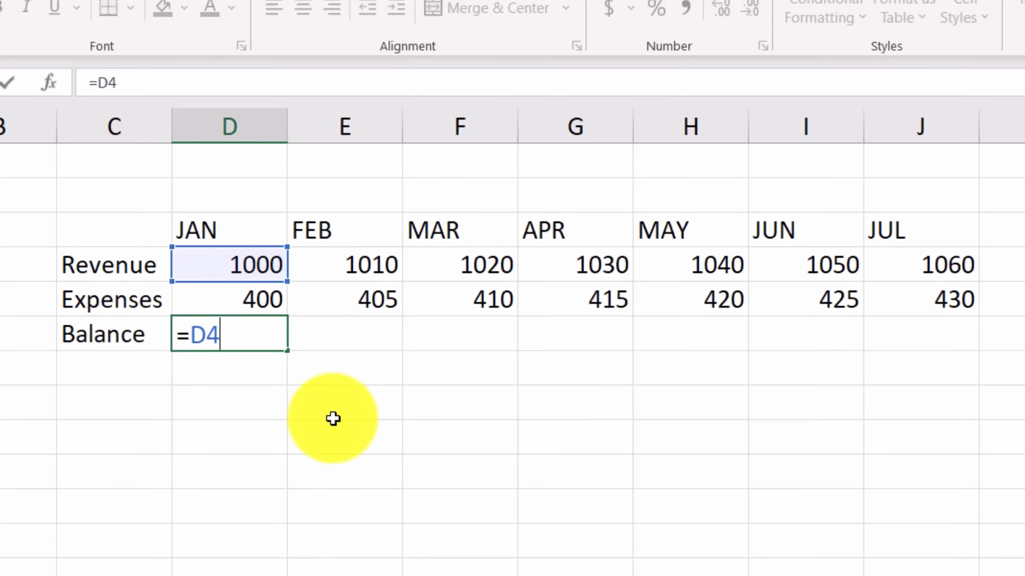
pyautogui.write('-')
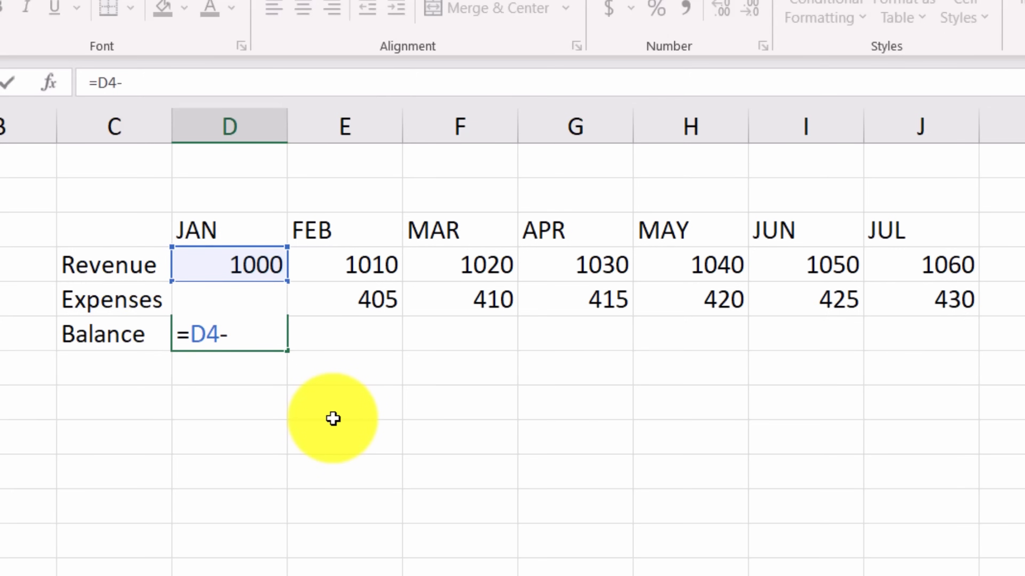
pyautogui.click(227, 300)
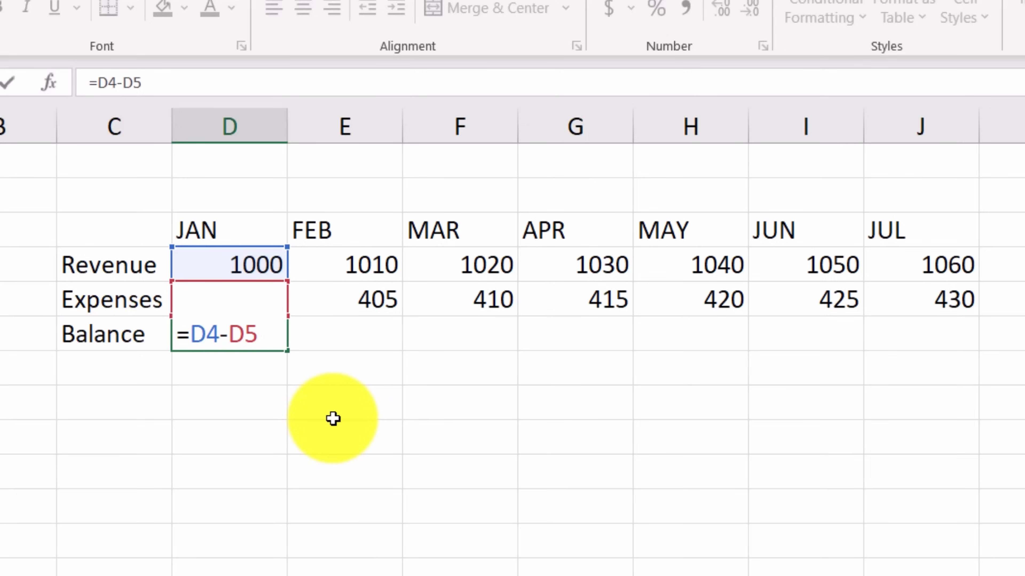
pyautogui.write('400')
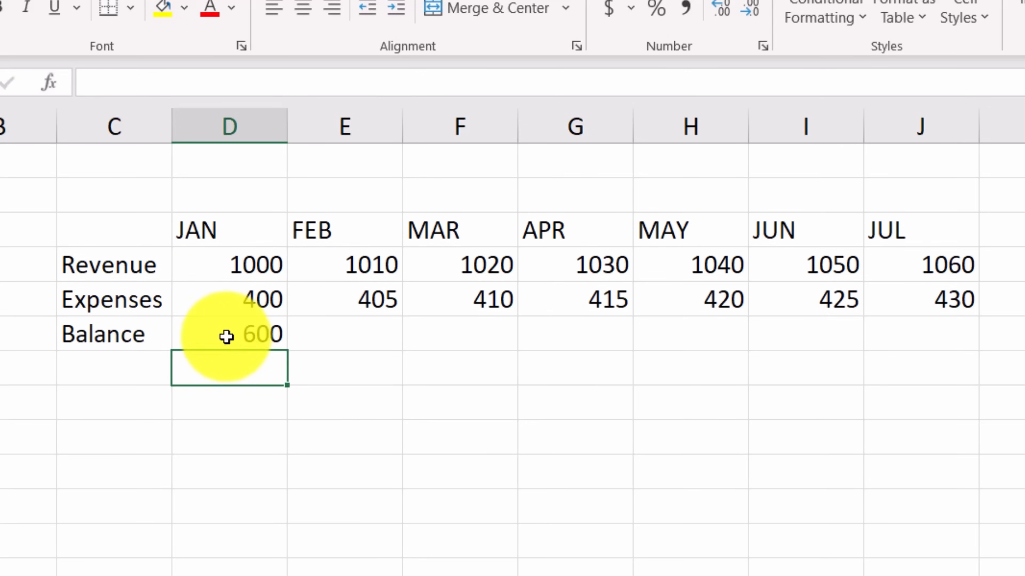
pyautogui.click(229, 334)
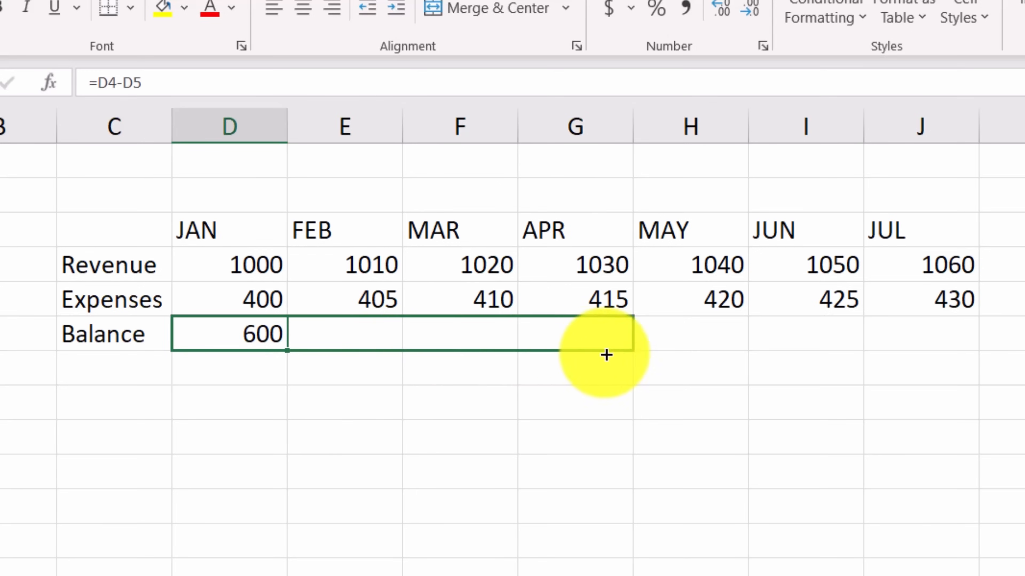
# - Fill the balance formula across from January to July and check February reads =E4-E5
pyautogui.moveTo(605, 355); pyautogui.dragTo(958, 366)
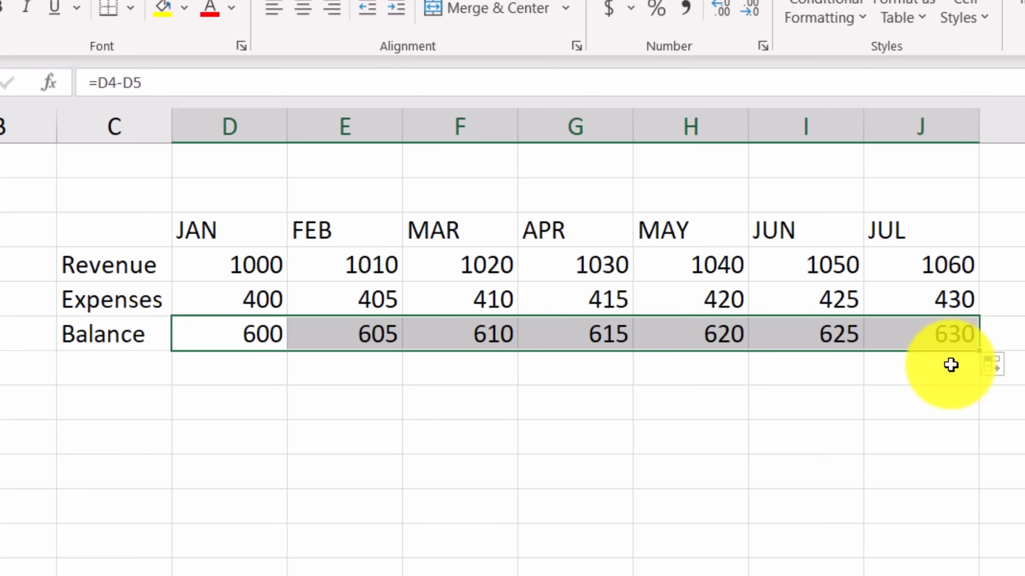
pyautogui.click(345, 334)
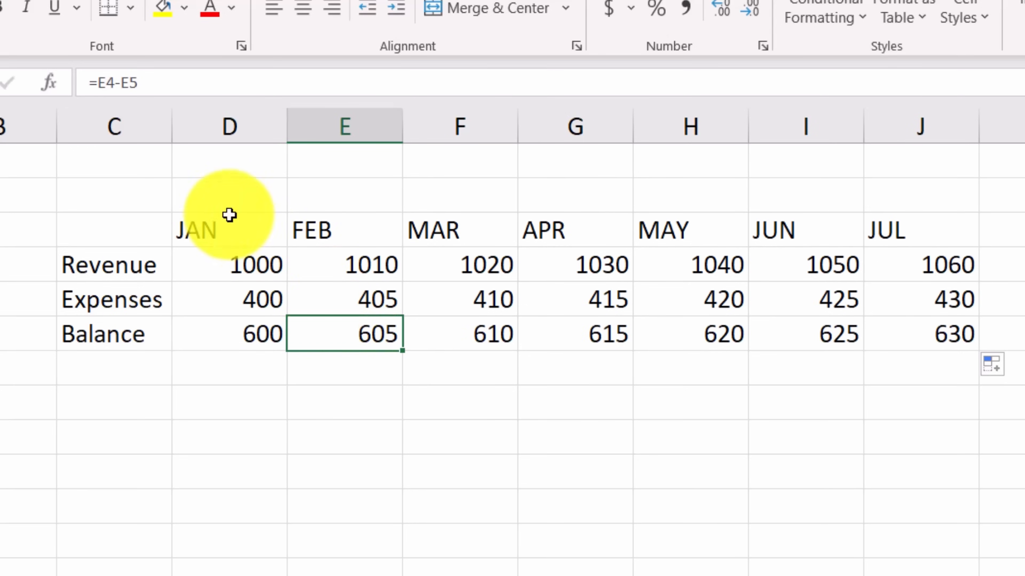
pyautogui.moveTo(107, 114)
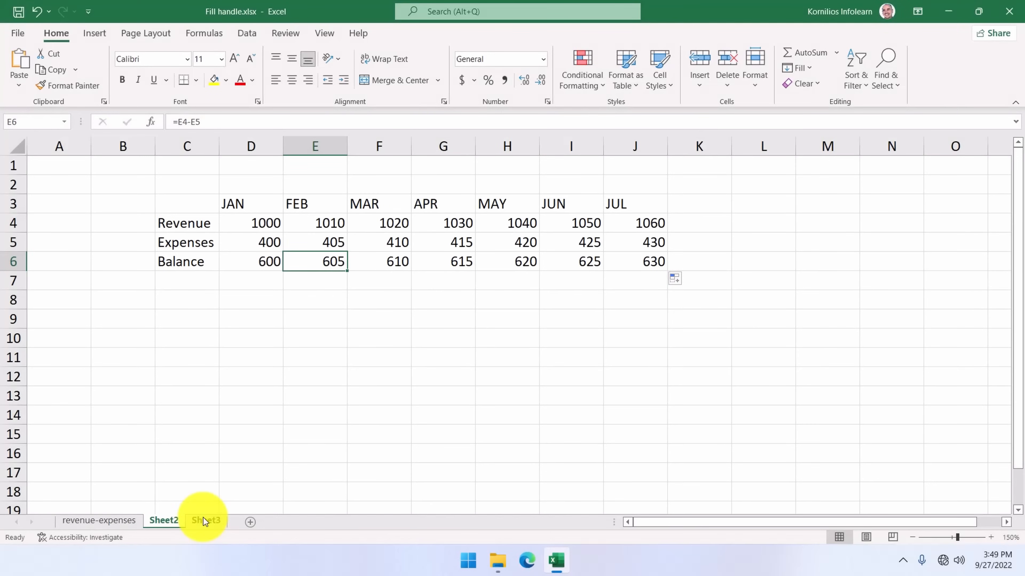
# - On Sheet3, copy the 1 in B2 down column B through row 16
pyautogui.click(204, 521)
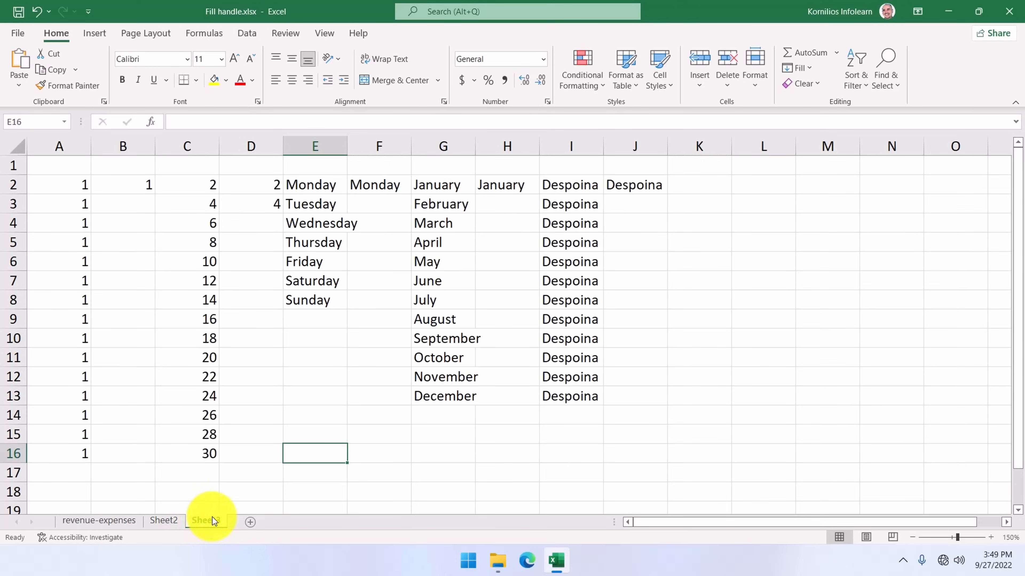
pyautogui.click(206, 520)
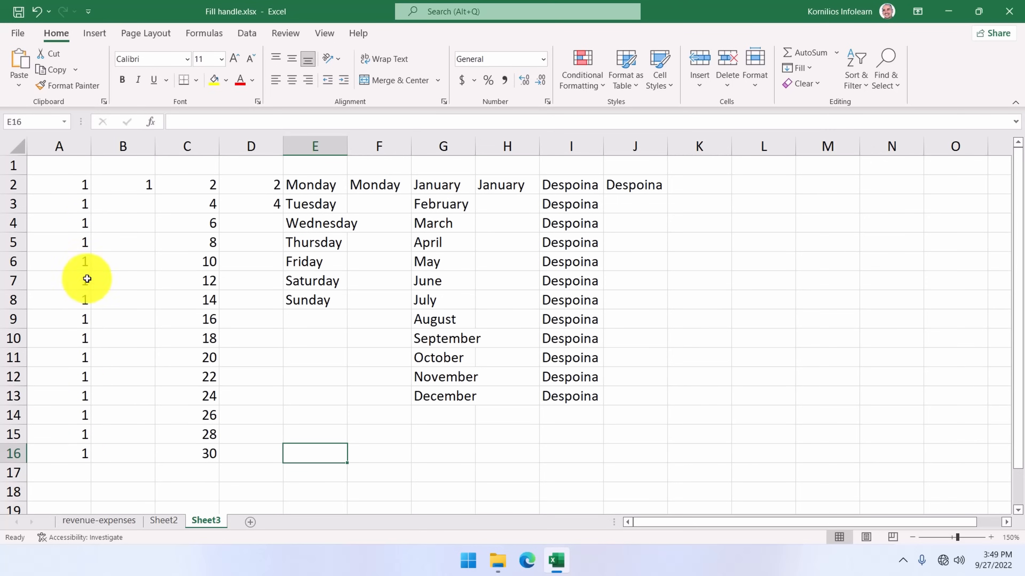
pyautogui.moveTo(87, 311)
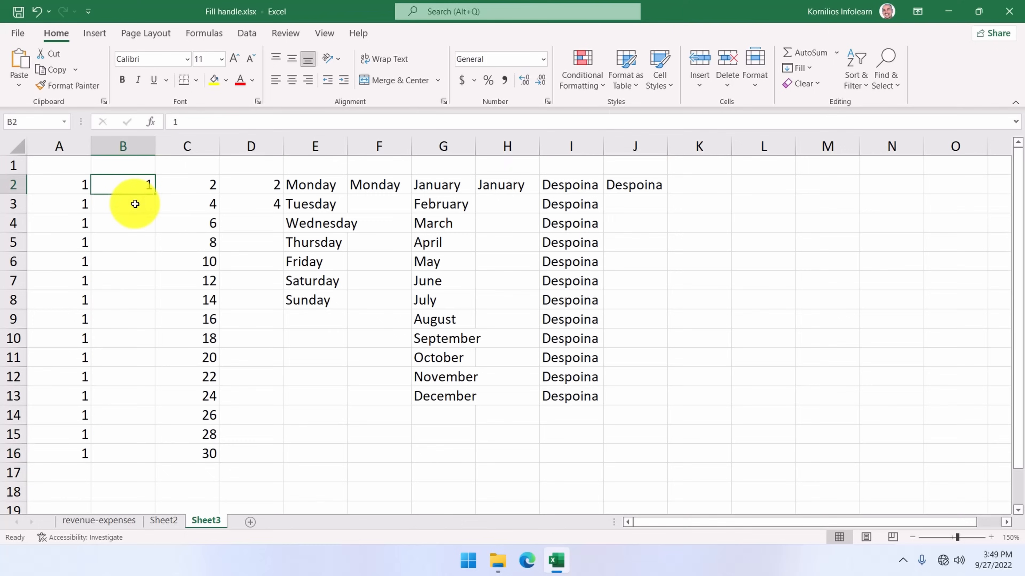
pyautogui.moveTo(139, 204)
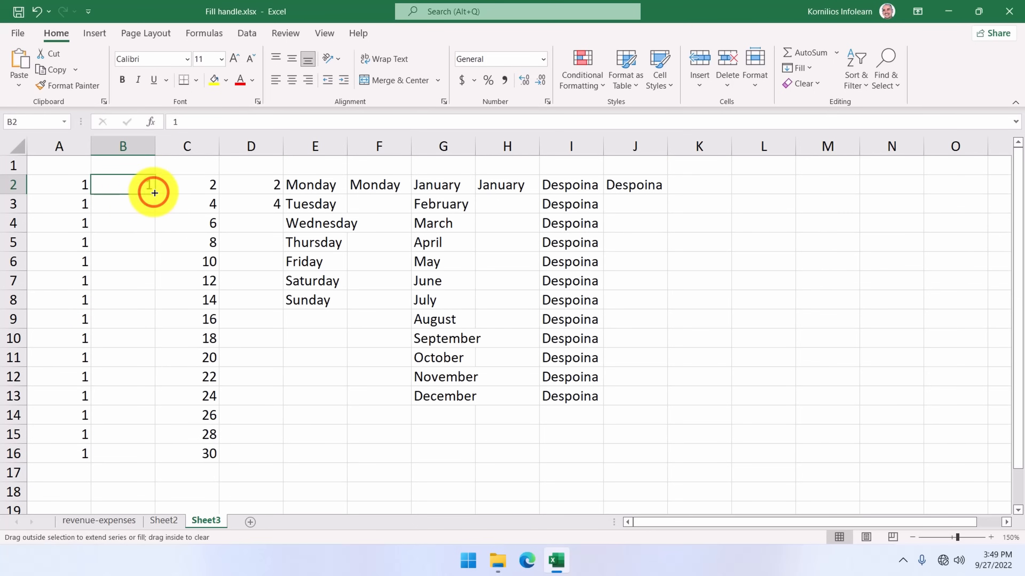
pyautogui.moveTo(155, 192); pyautogui.dragTo(150, 246)
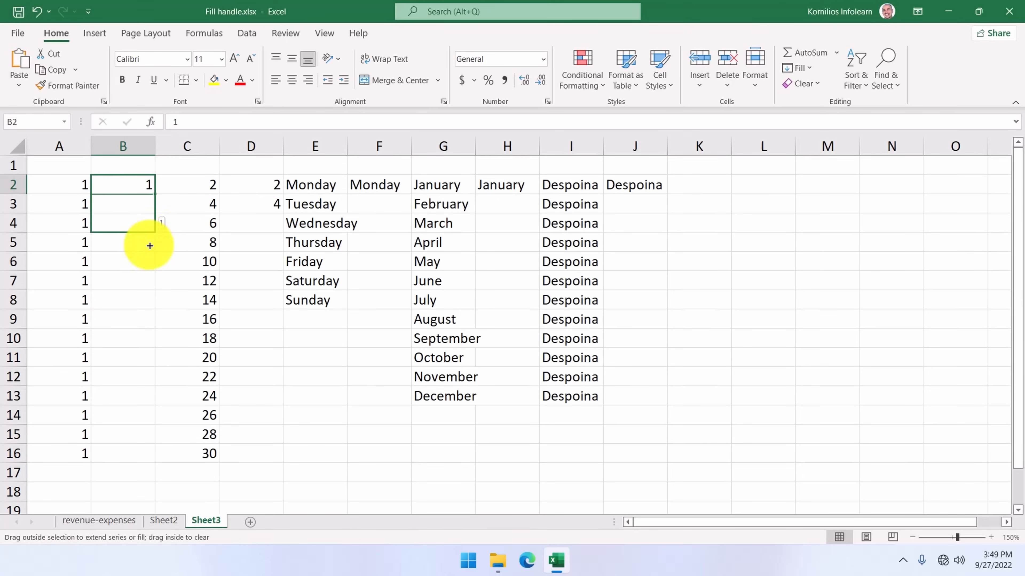
pyautogui.moveTo(149, 245); pyautogui.dragTo(155, 446)
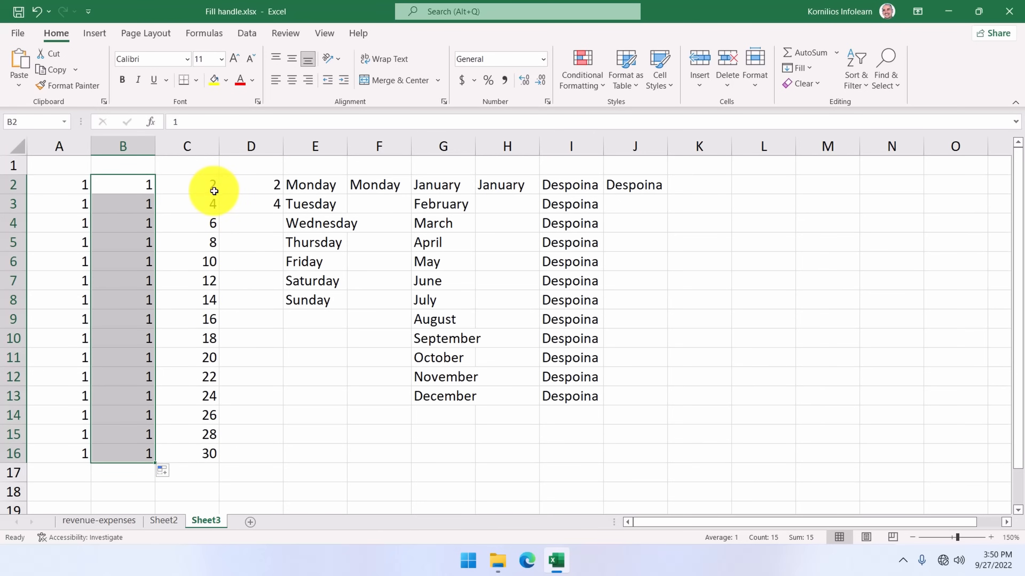
pyautogui.moveTo(212, 254)
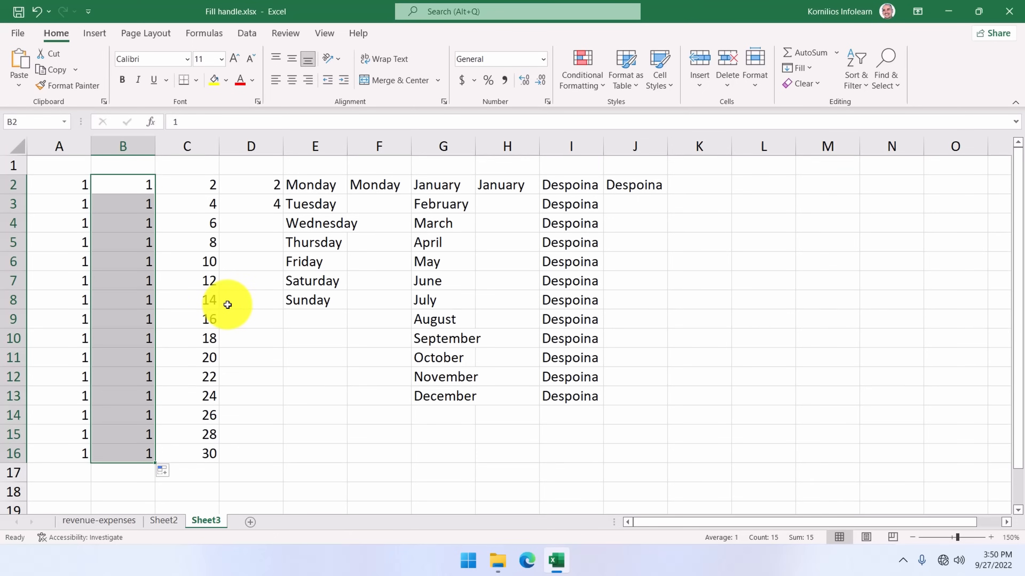
# - Extend the 2, 4 in D2:D3 down to D16 as even numbers up to 30
pyautogui.click(251, 184)
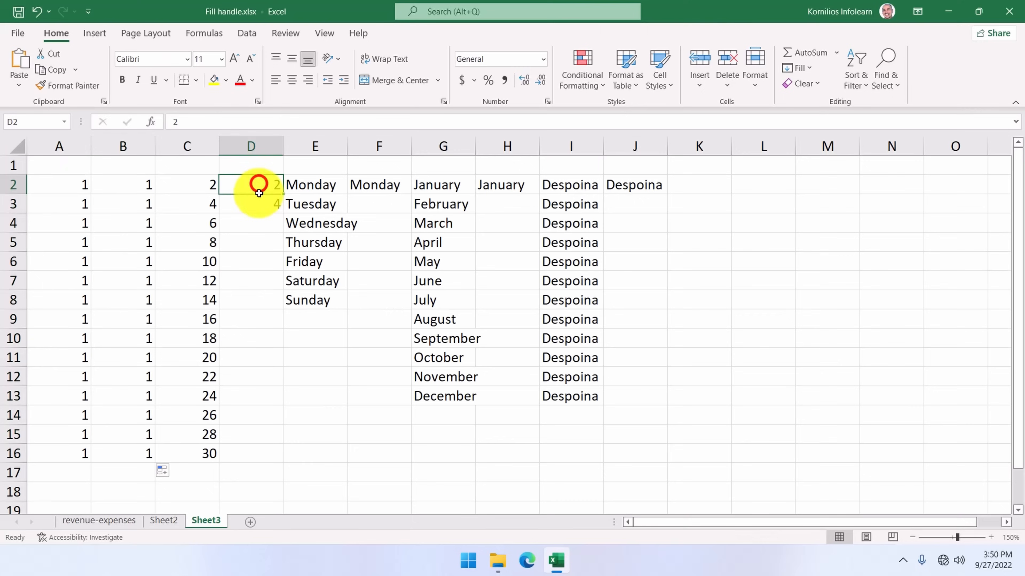
pyautogui.moveTo(251, 184); pyautogui.dragTo(250, 204)
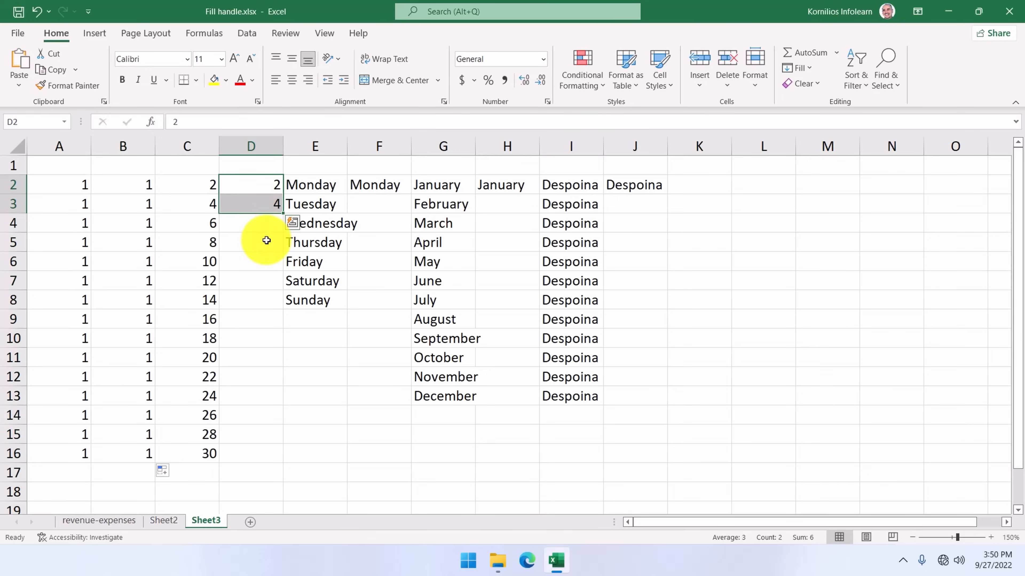
pyautogui.moveTo(267, 184)
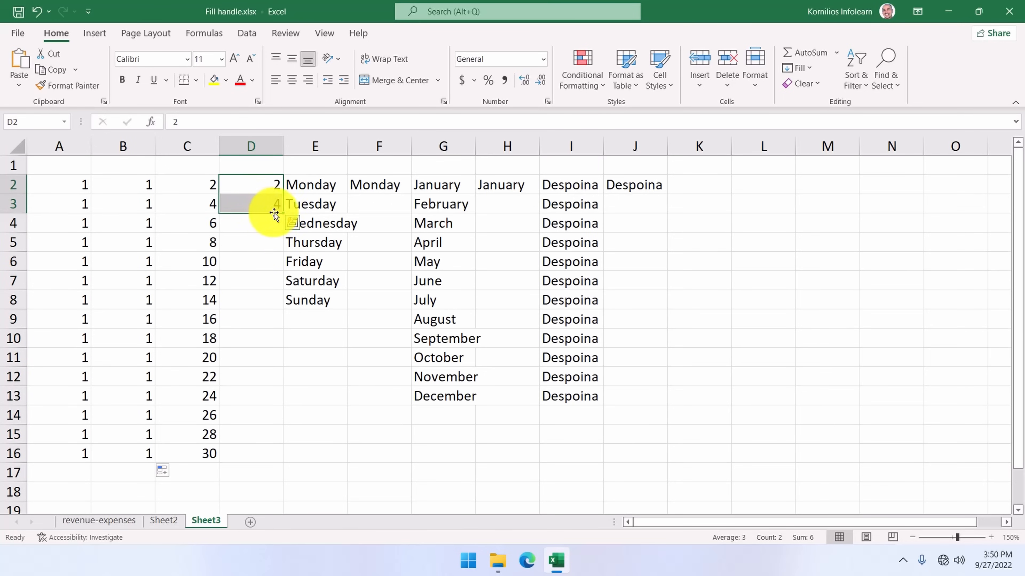
pyautogui.moveTo(273, 204); pyautogui.dragTo(282, 273)
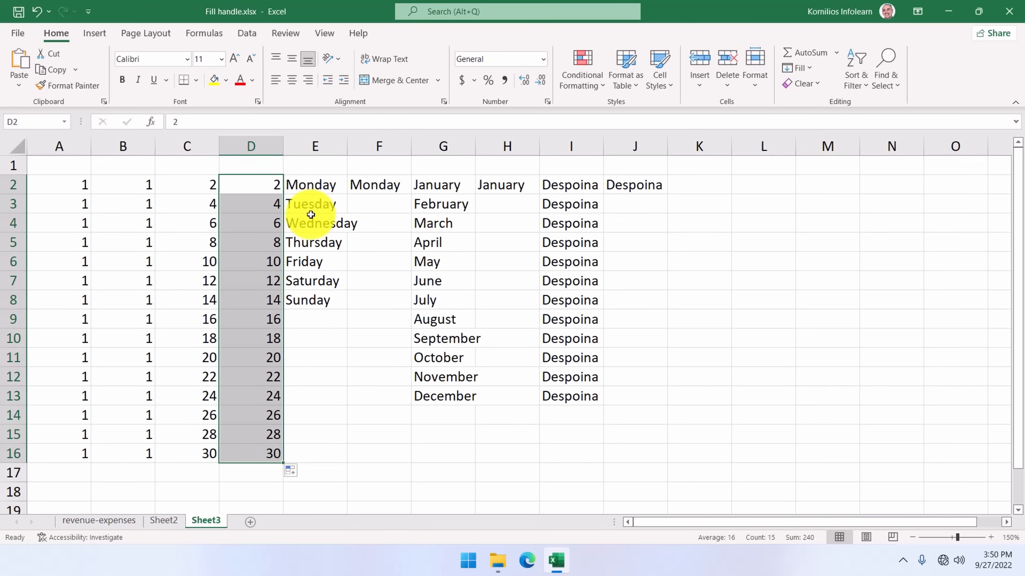
pyautogui.moveTo(314, 300)
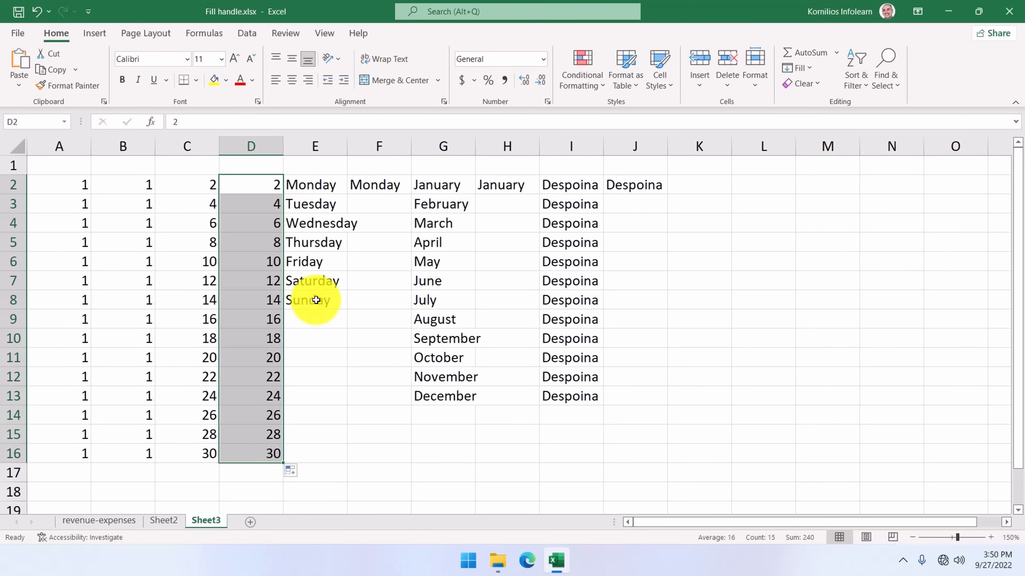
pyautogui.click(378, 184)
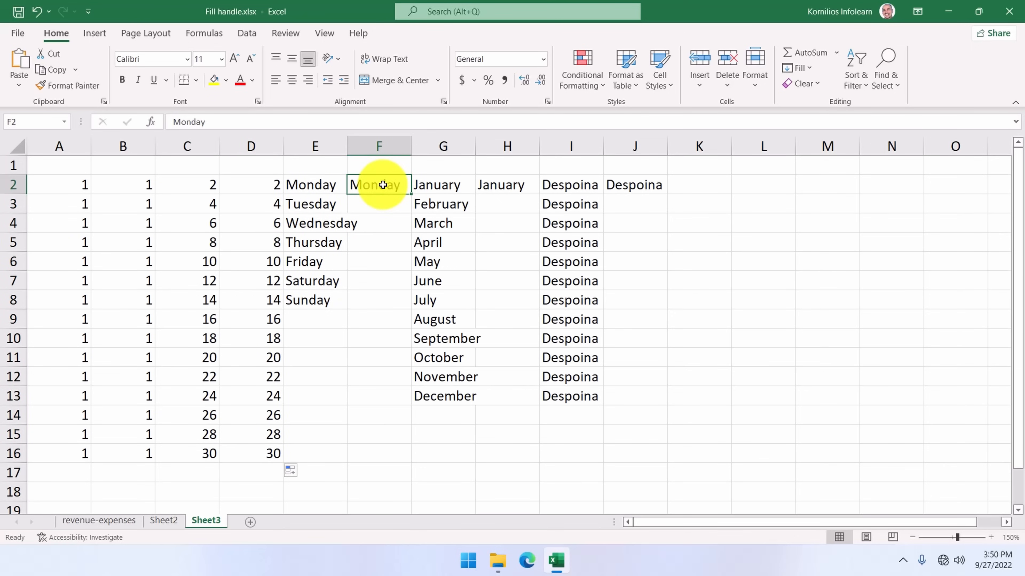
pyautogui.moveTo(385, 187)
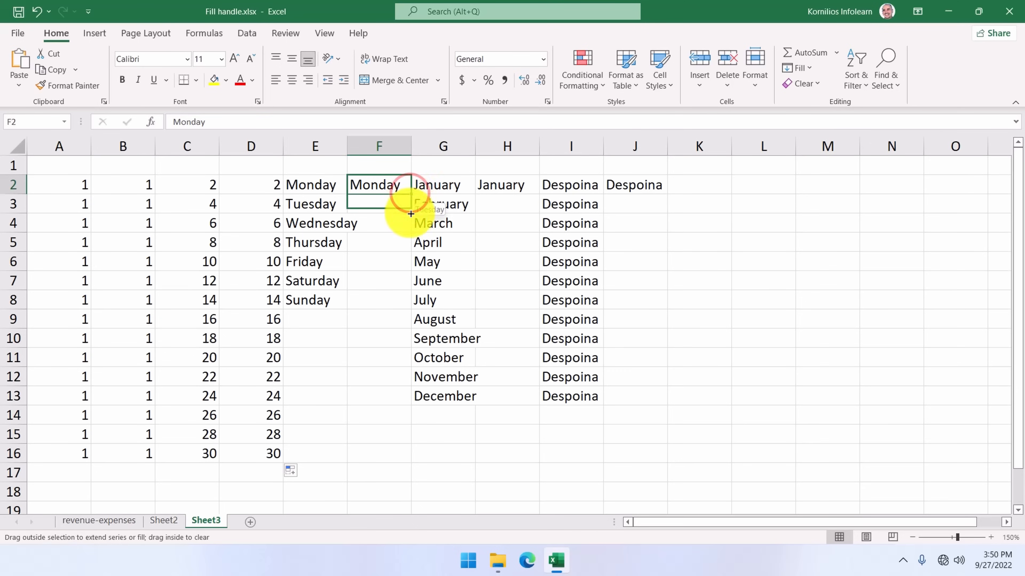
# - Fill Monday to Sunday down column F and repeat the name Despoina down column J
pyautogui.moveTo(410, 194); pyautogui.dragTo(402, 300)
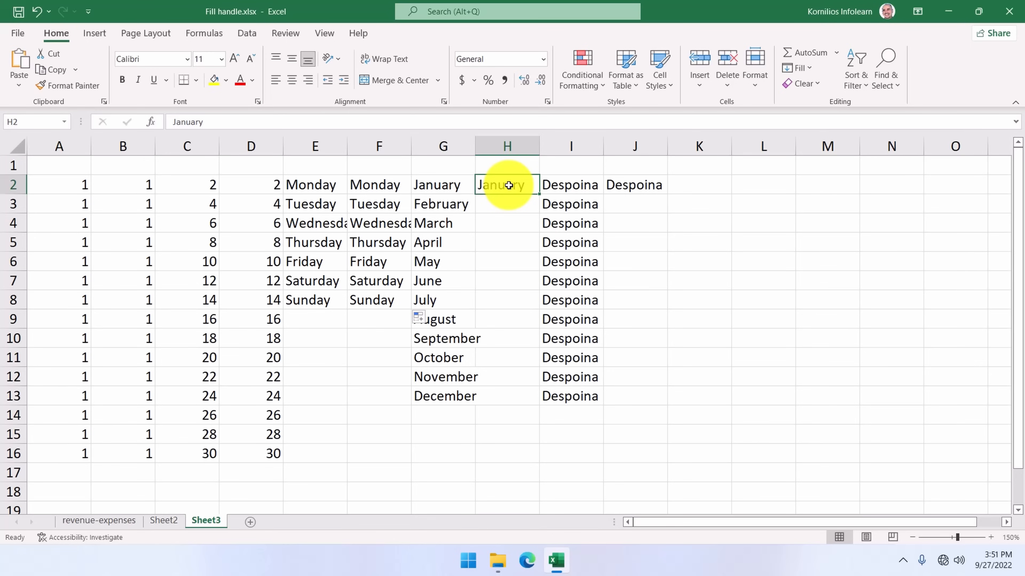
pyautogui.moveTo(538, 193)
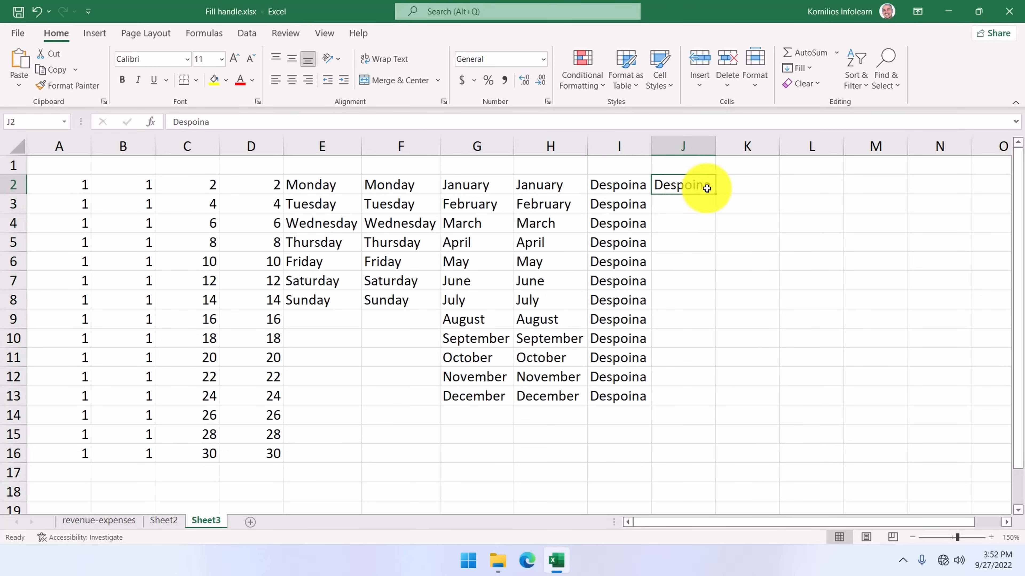
pyautogui.moveTo(706, 189); pyautogui.dragTo(696, 388)
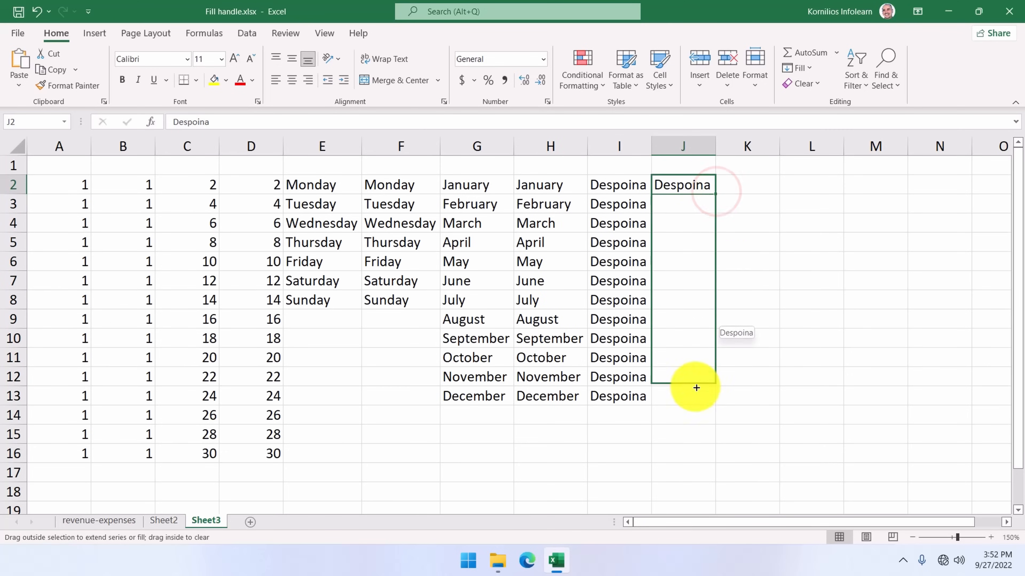